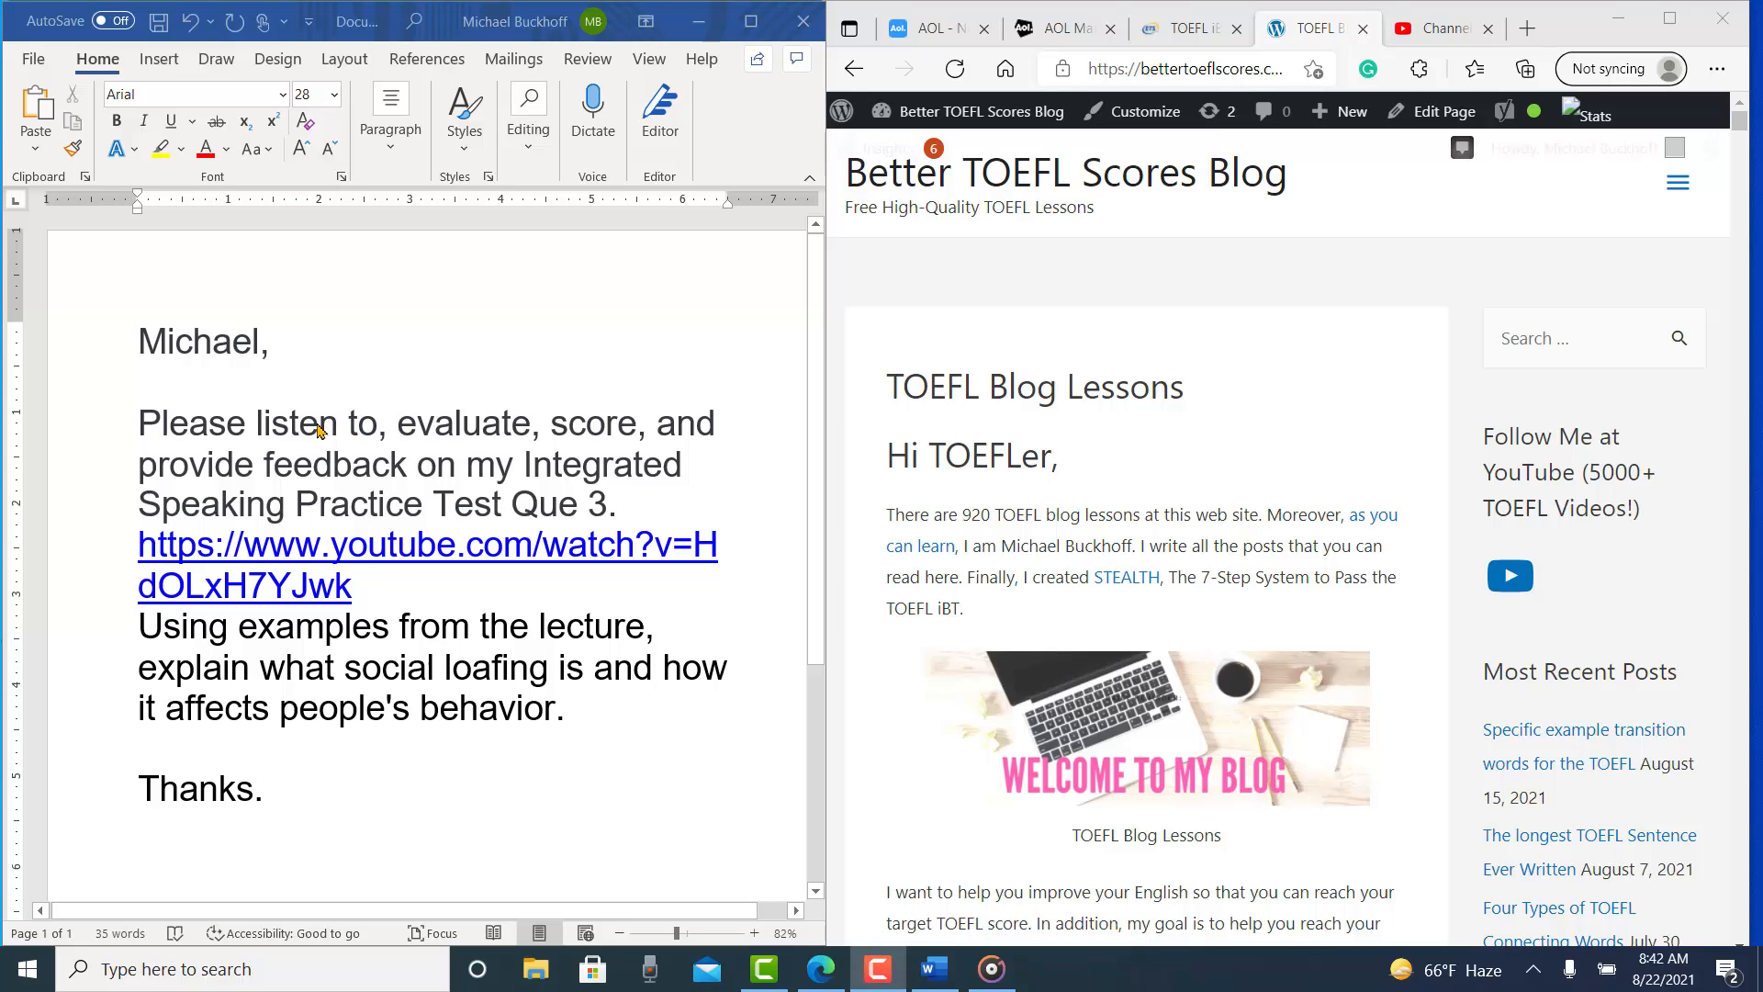
mouse_move(165, 386)
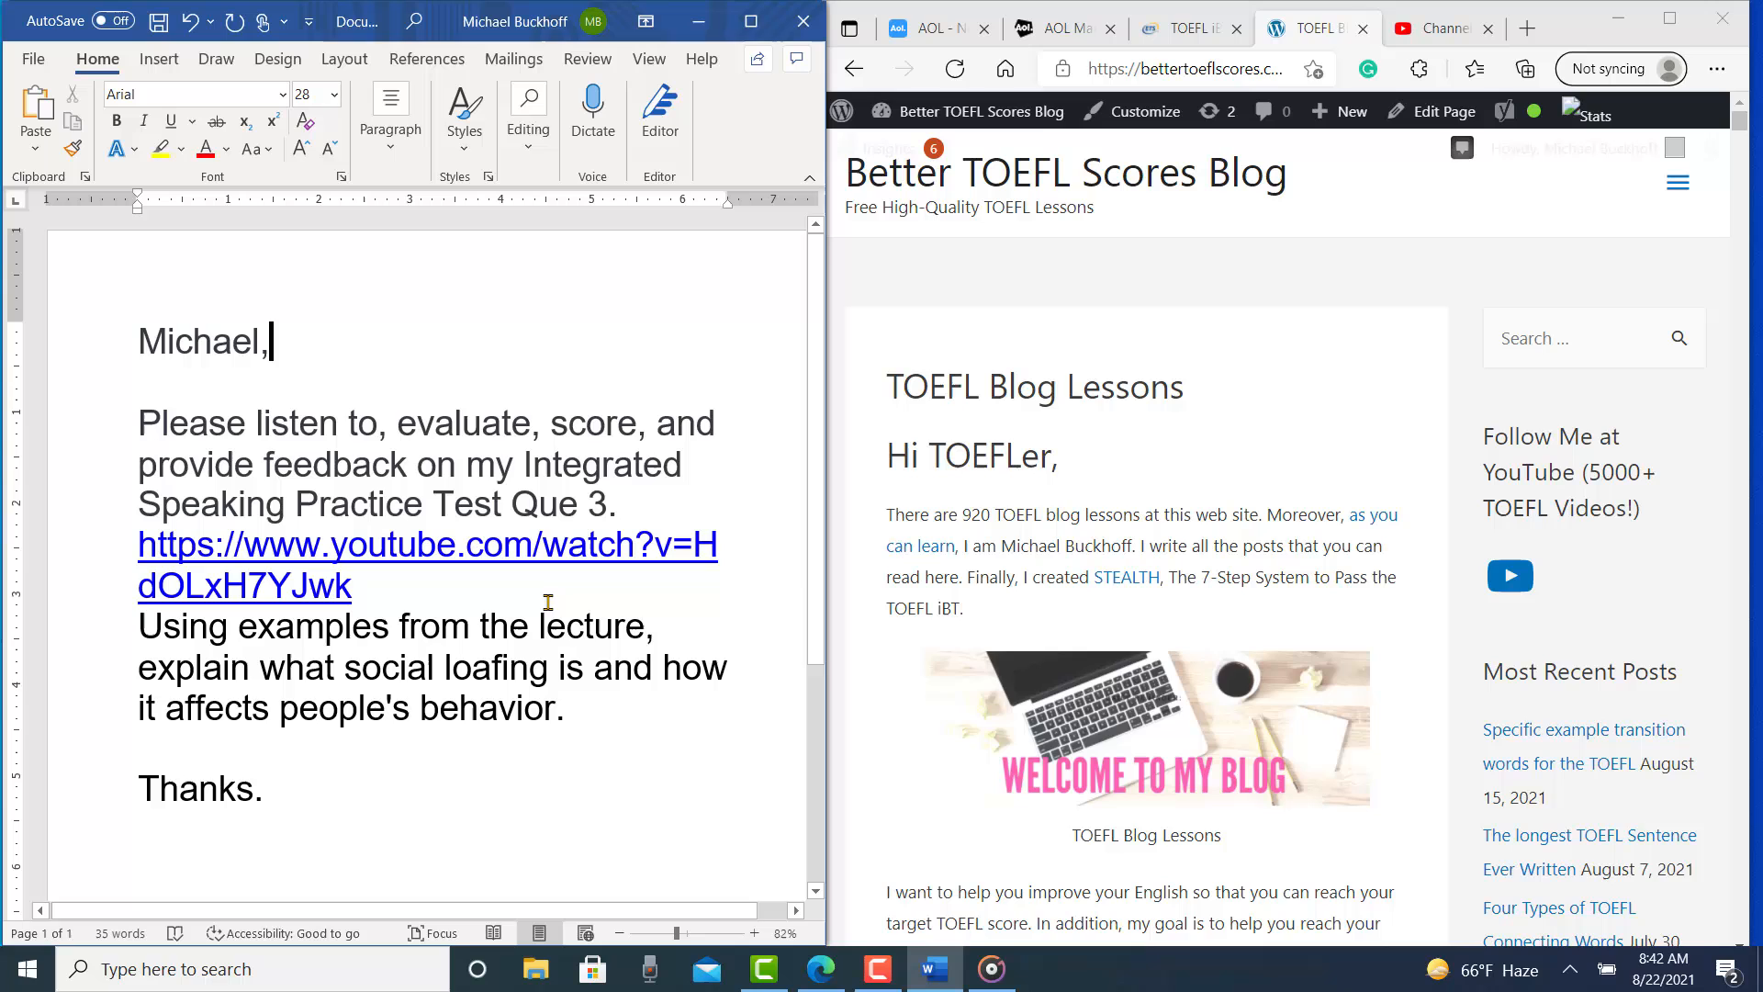
Switch to the ETS TOEFL iBT Speaking Rubrics tab and scroll into the PDF.
click(1183, 27)
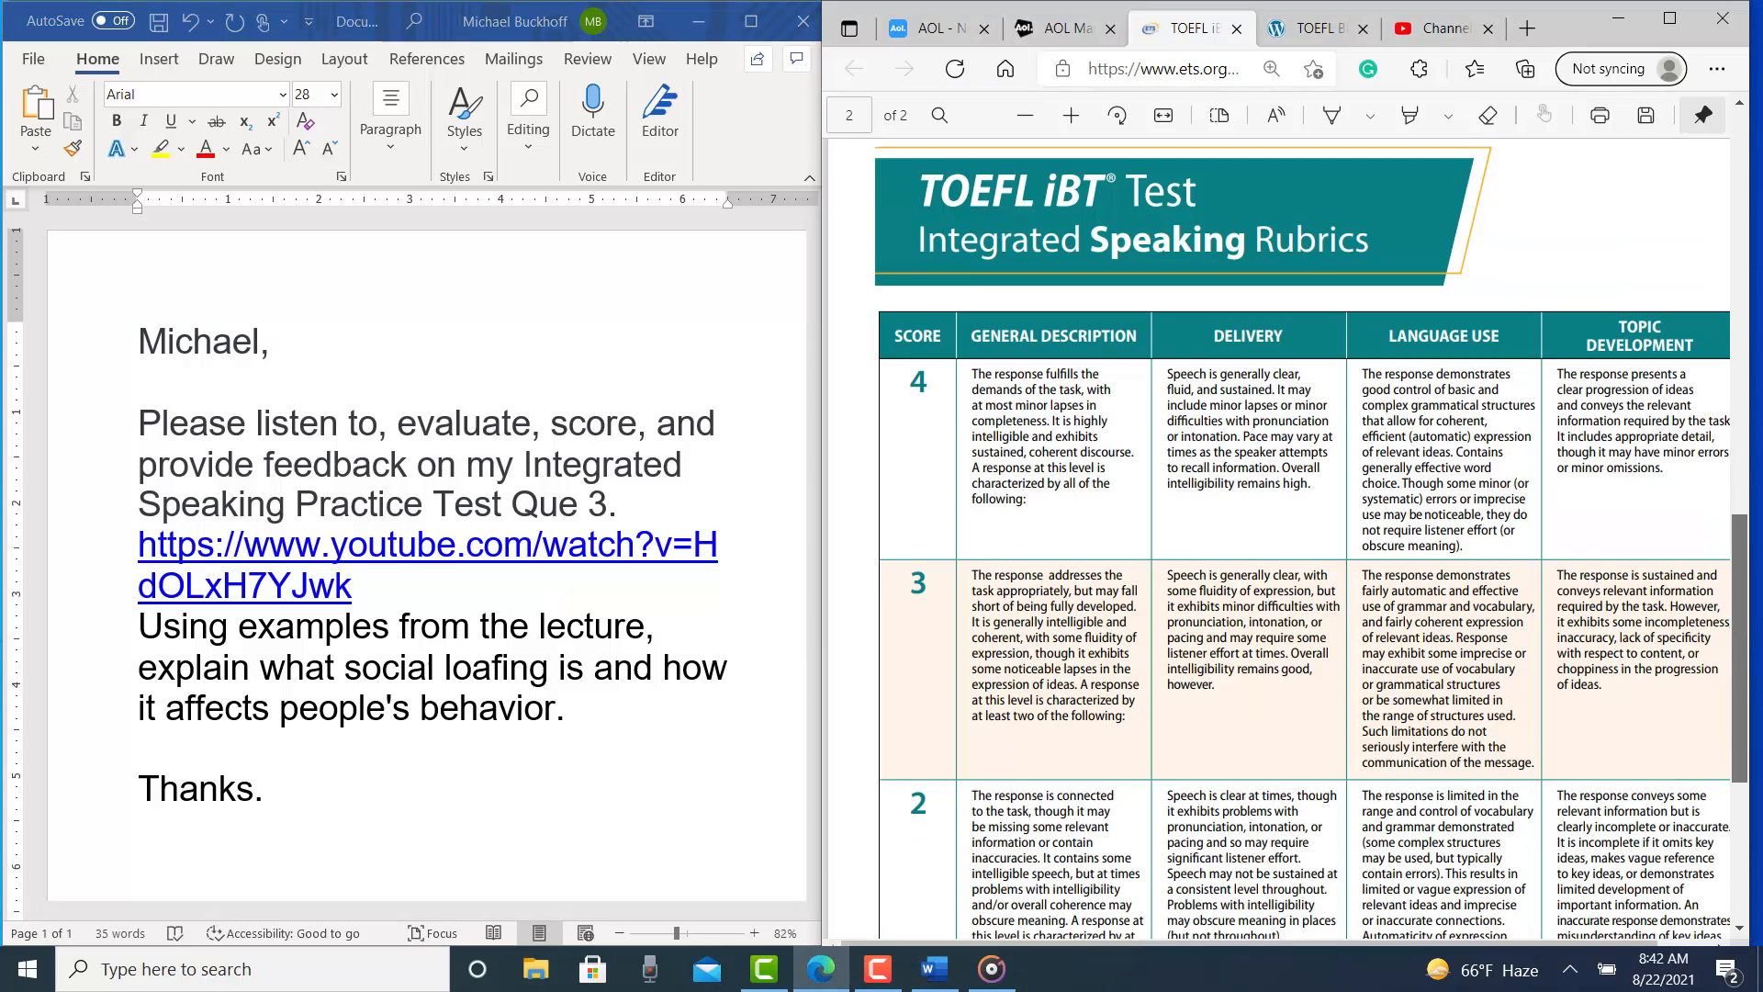
scroll(down, 3)
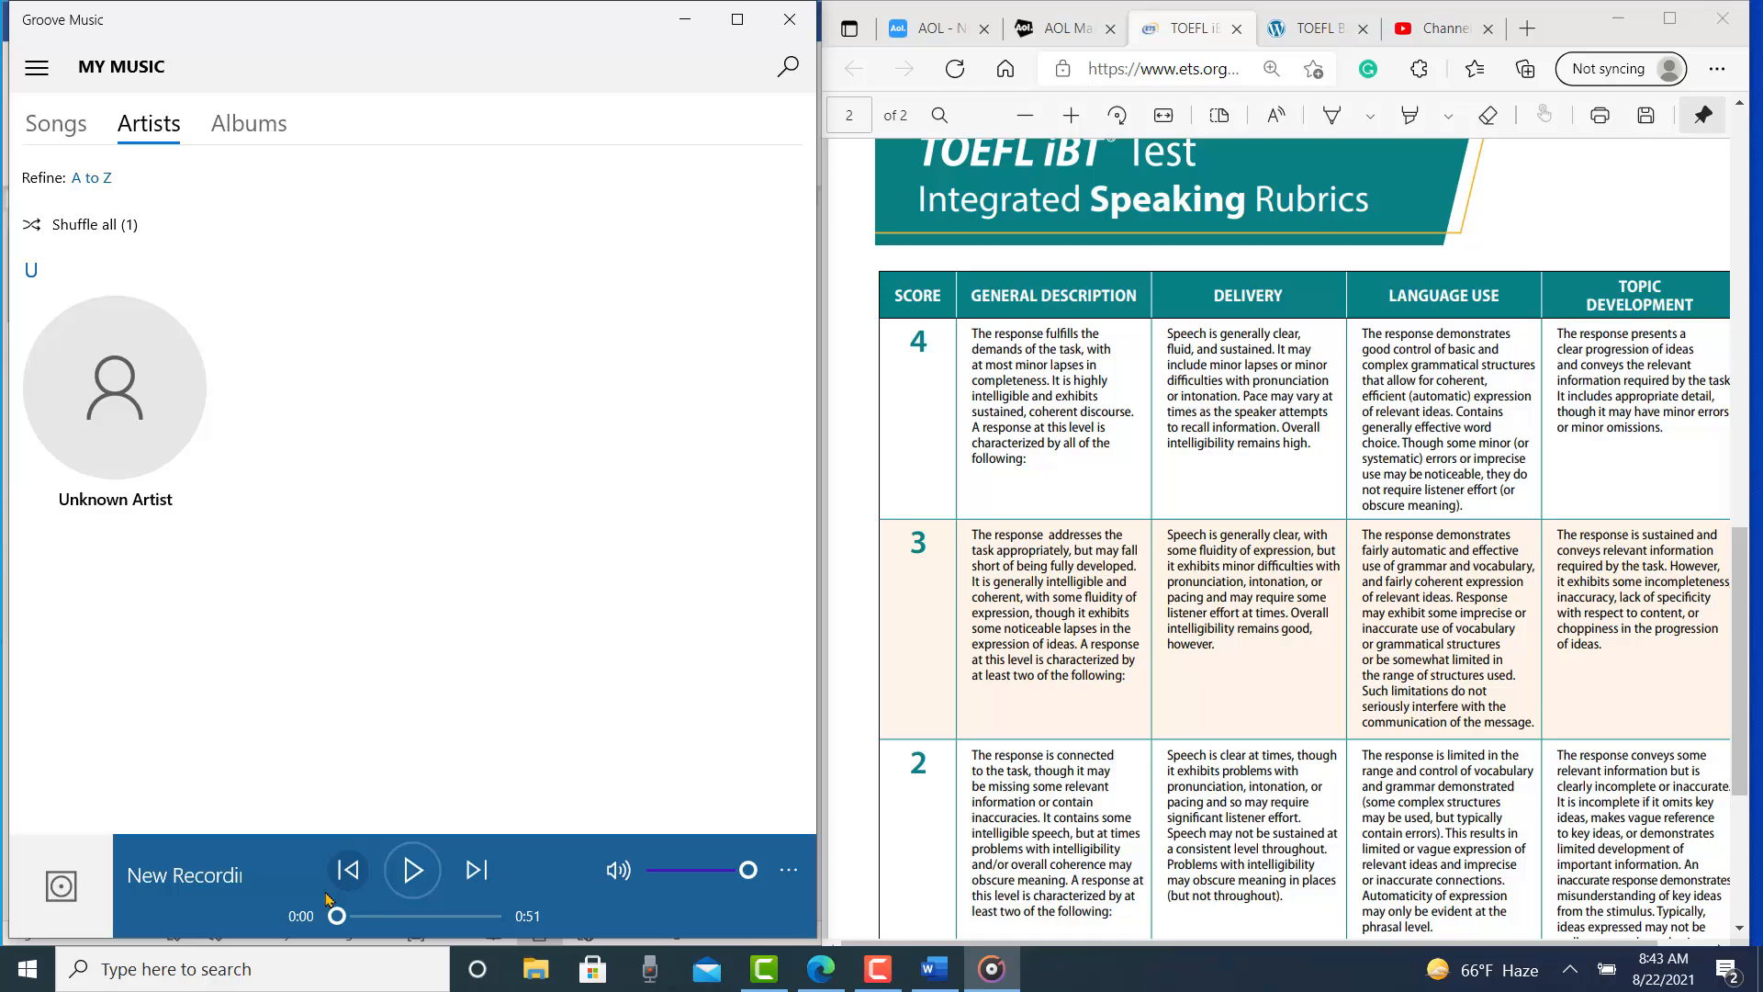
Play the 51-second New Recording through to the end in Groove Music.
click(412, 870)
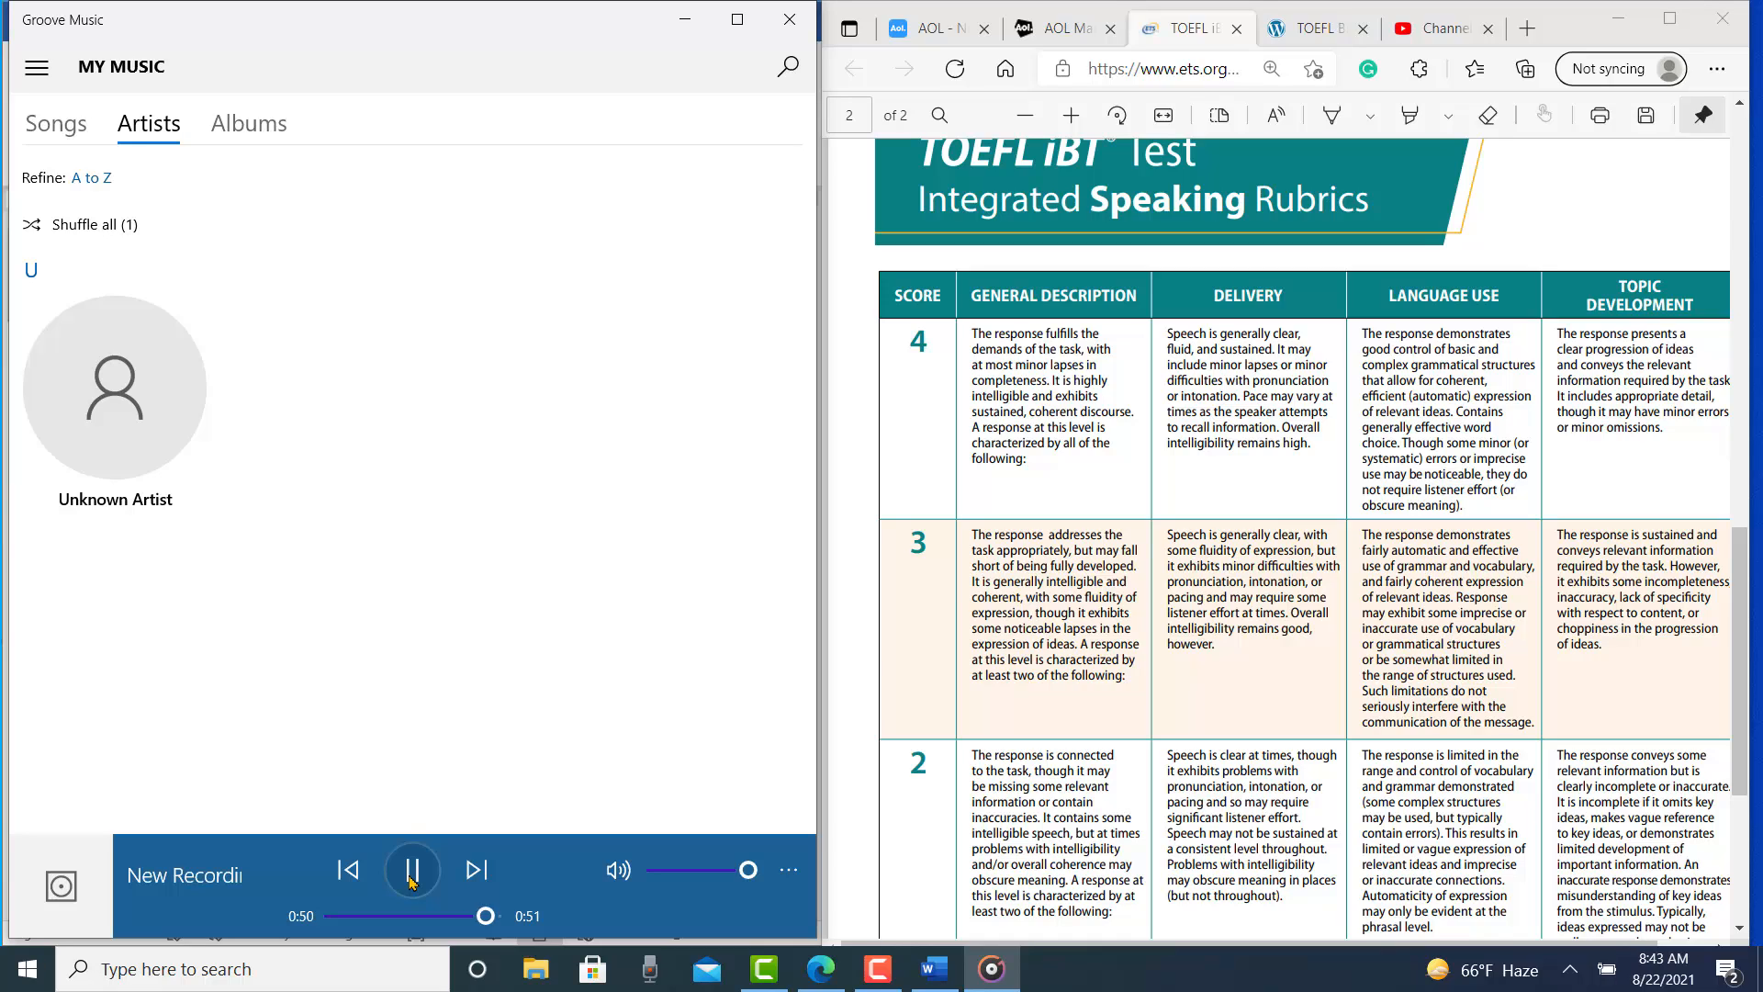
click(411, 870)
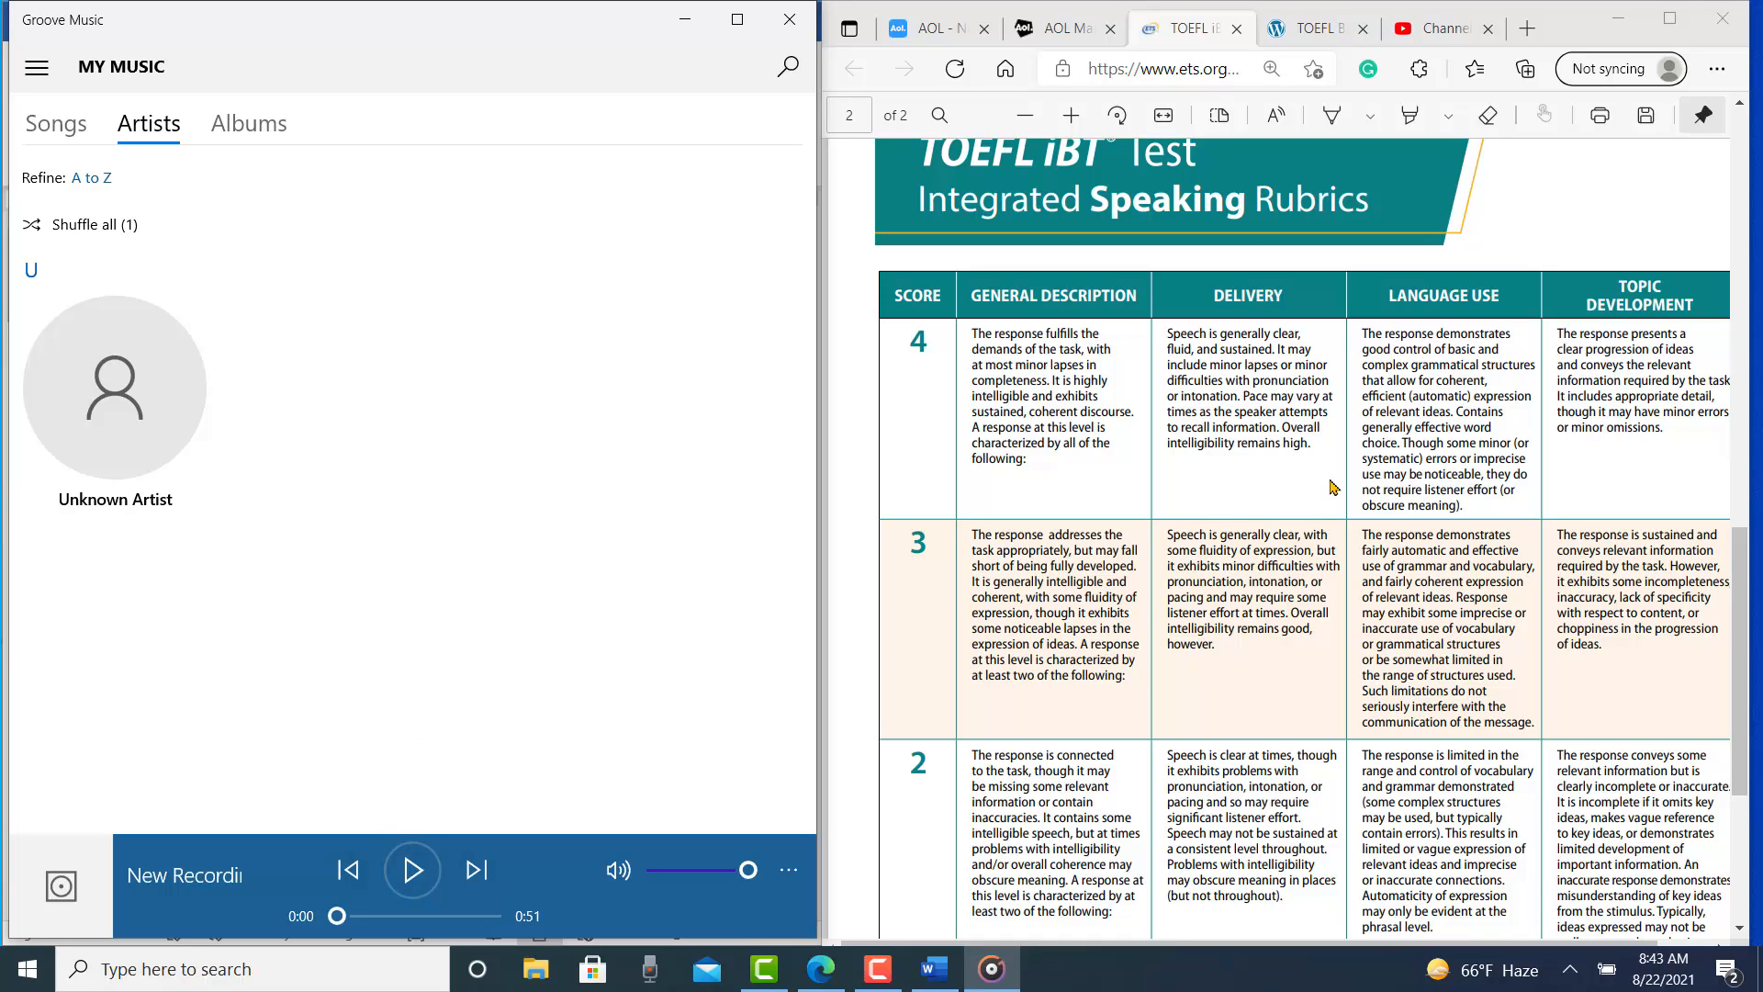
mouse_move(1459, 492)
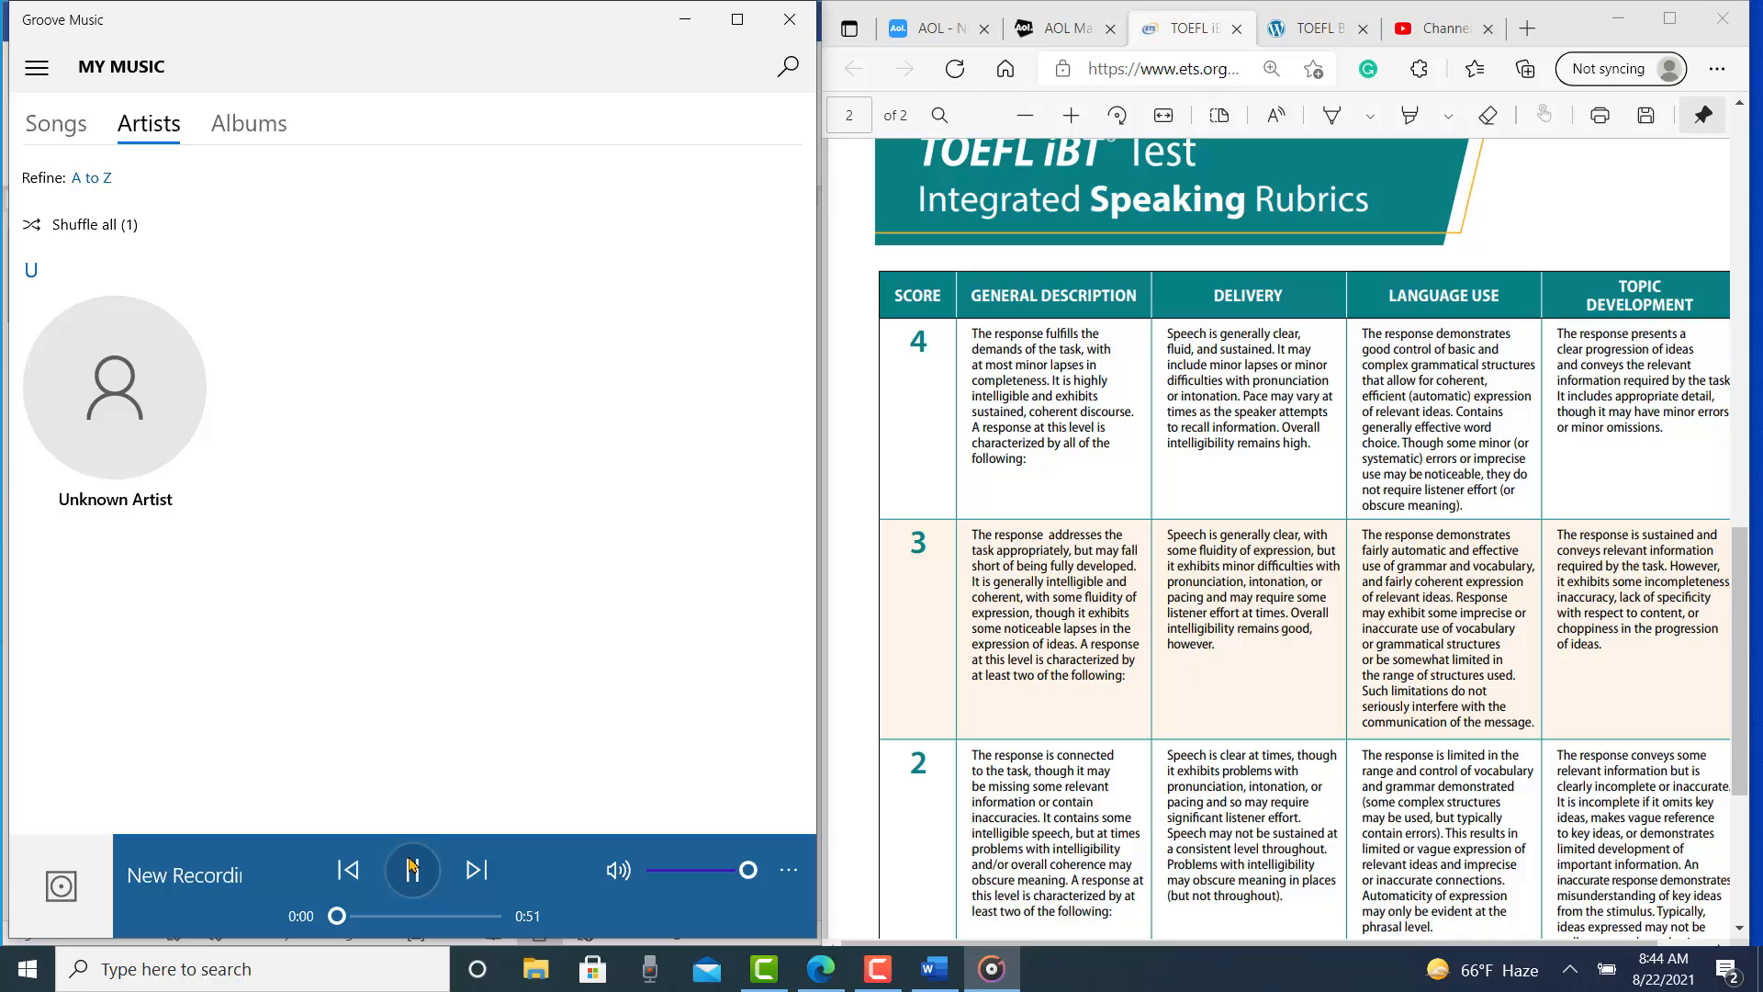
Replay the recording from the start, pausing and resuming around 0:09 and 0:17.
click(411, 868)
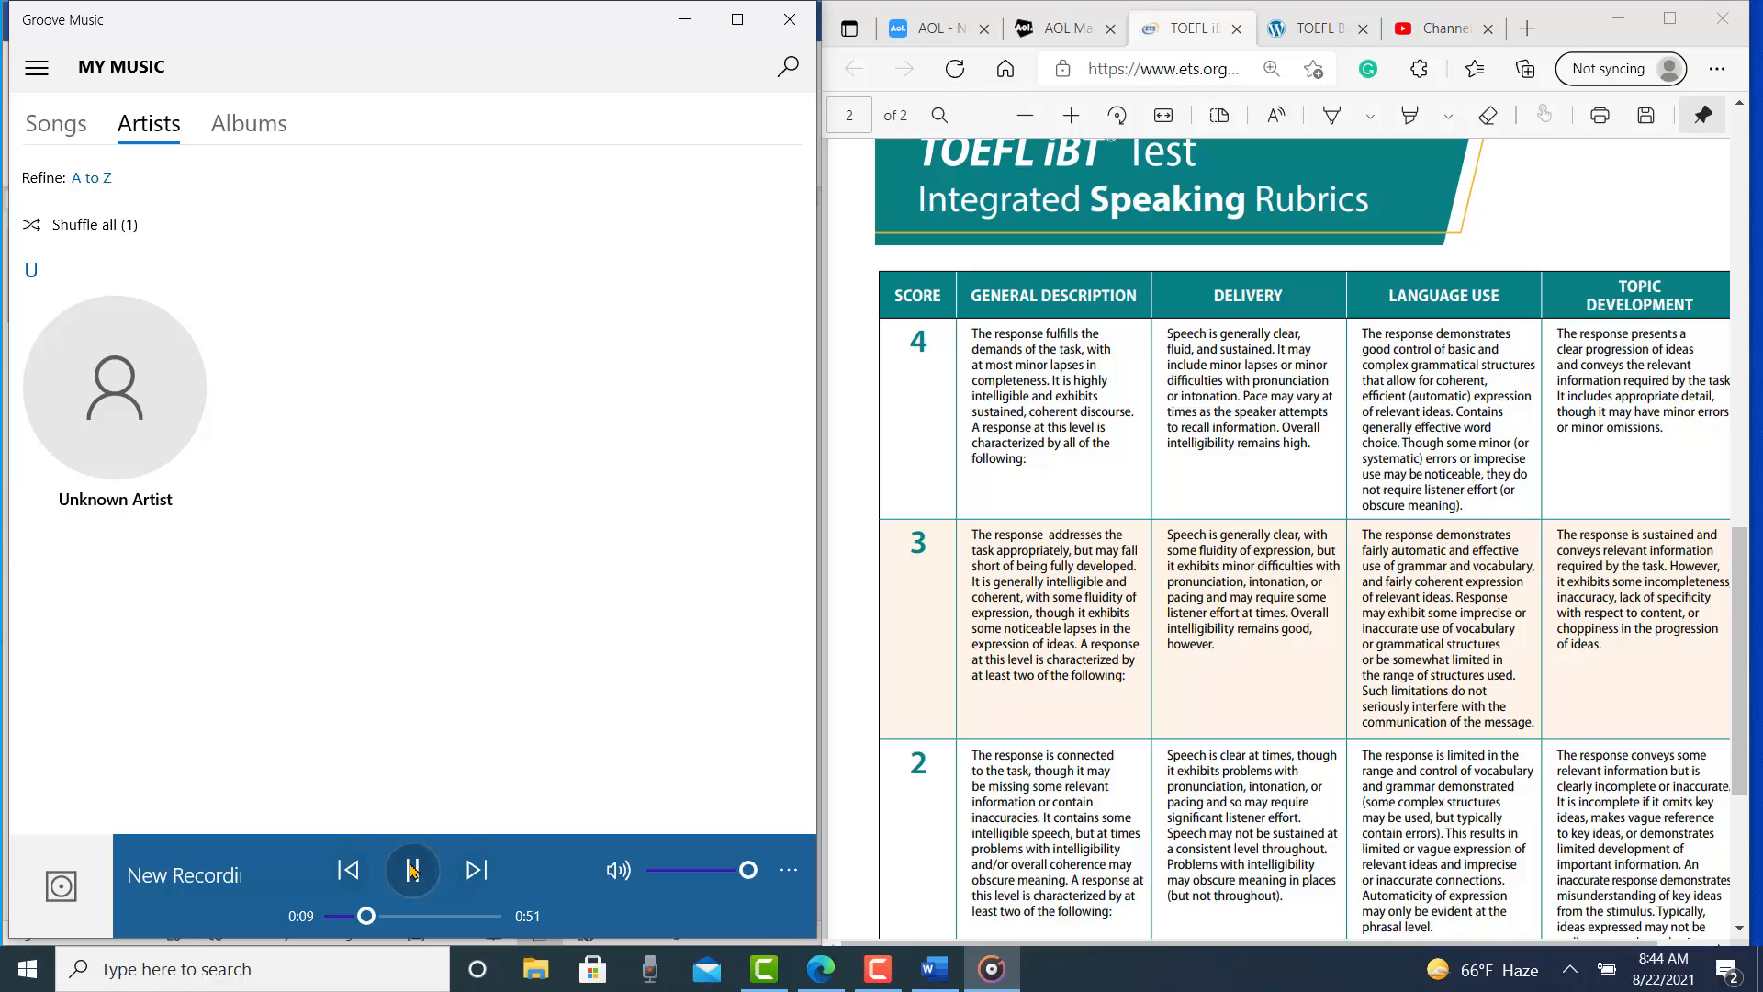
click(413, 870)
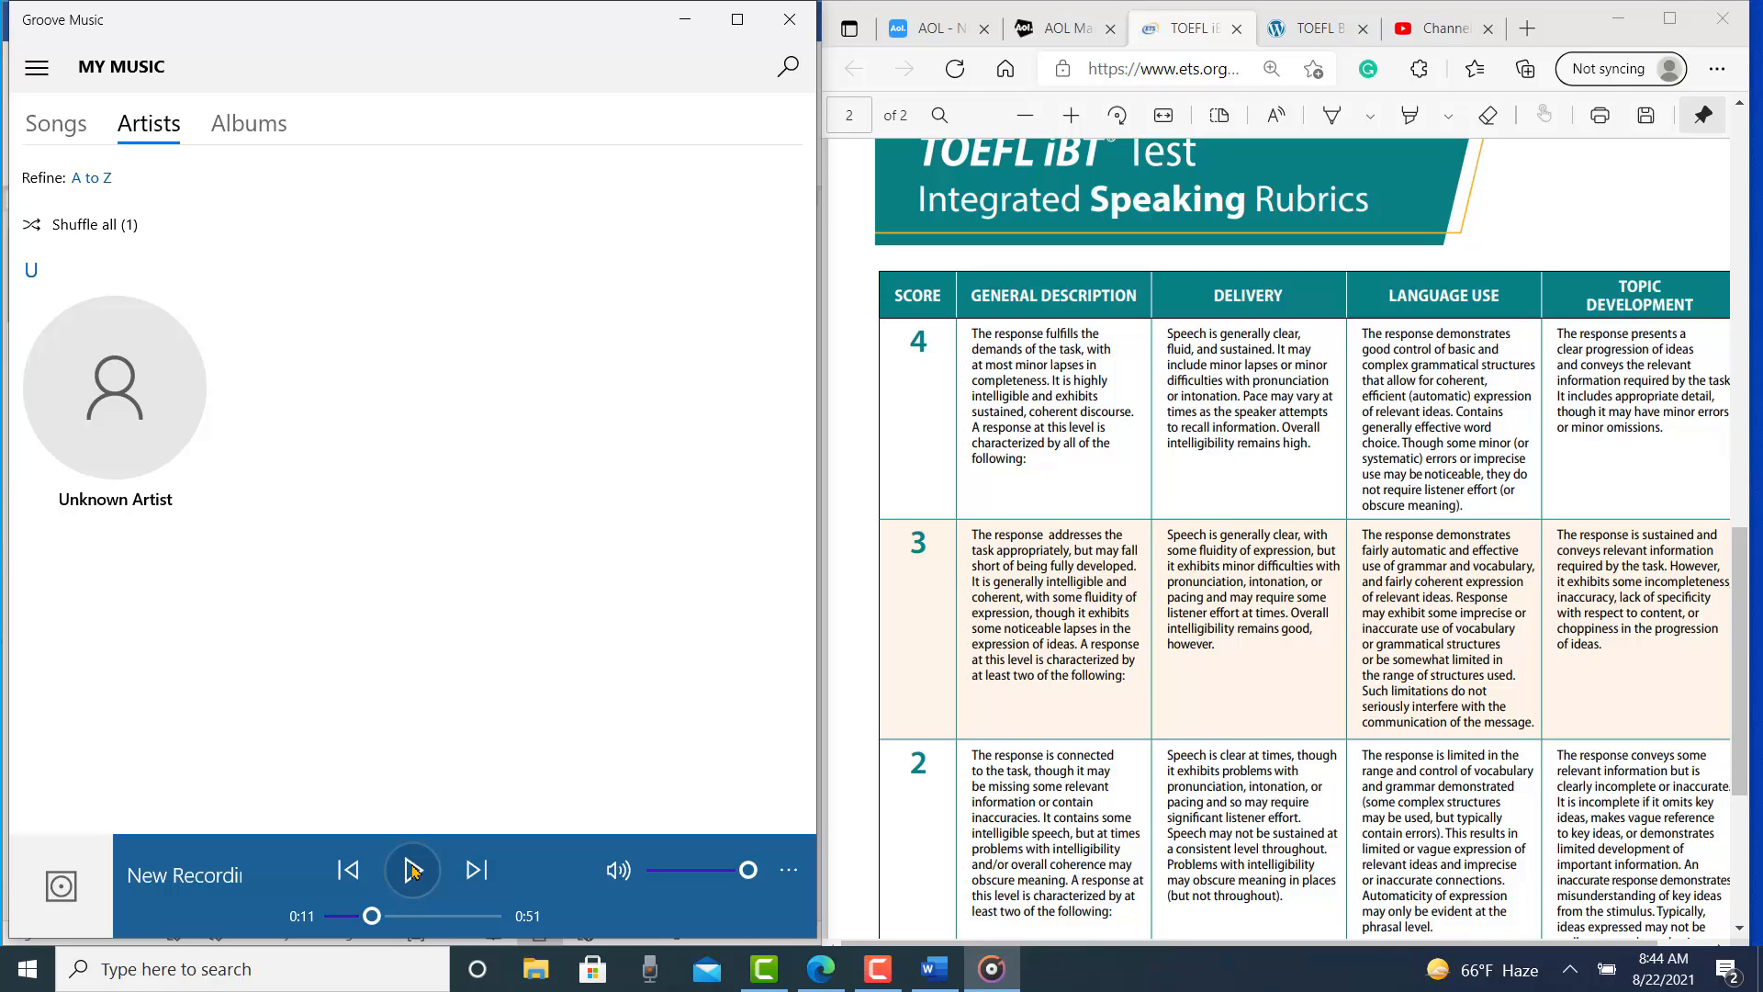
click(412, 870)
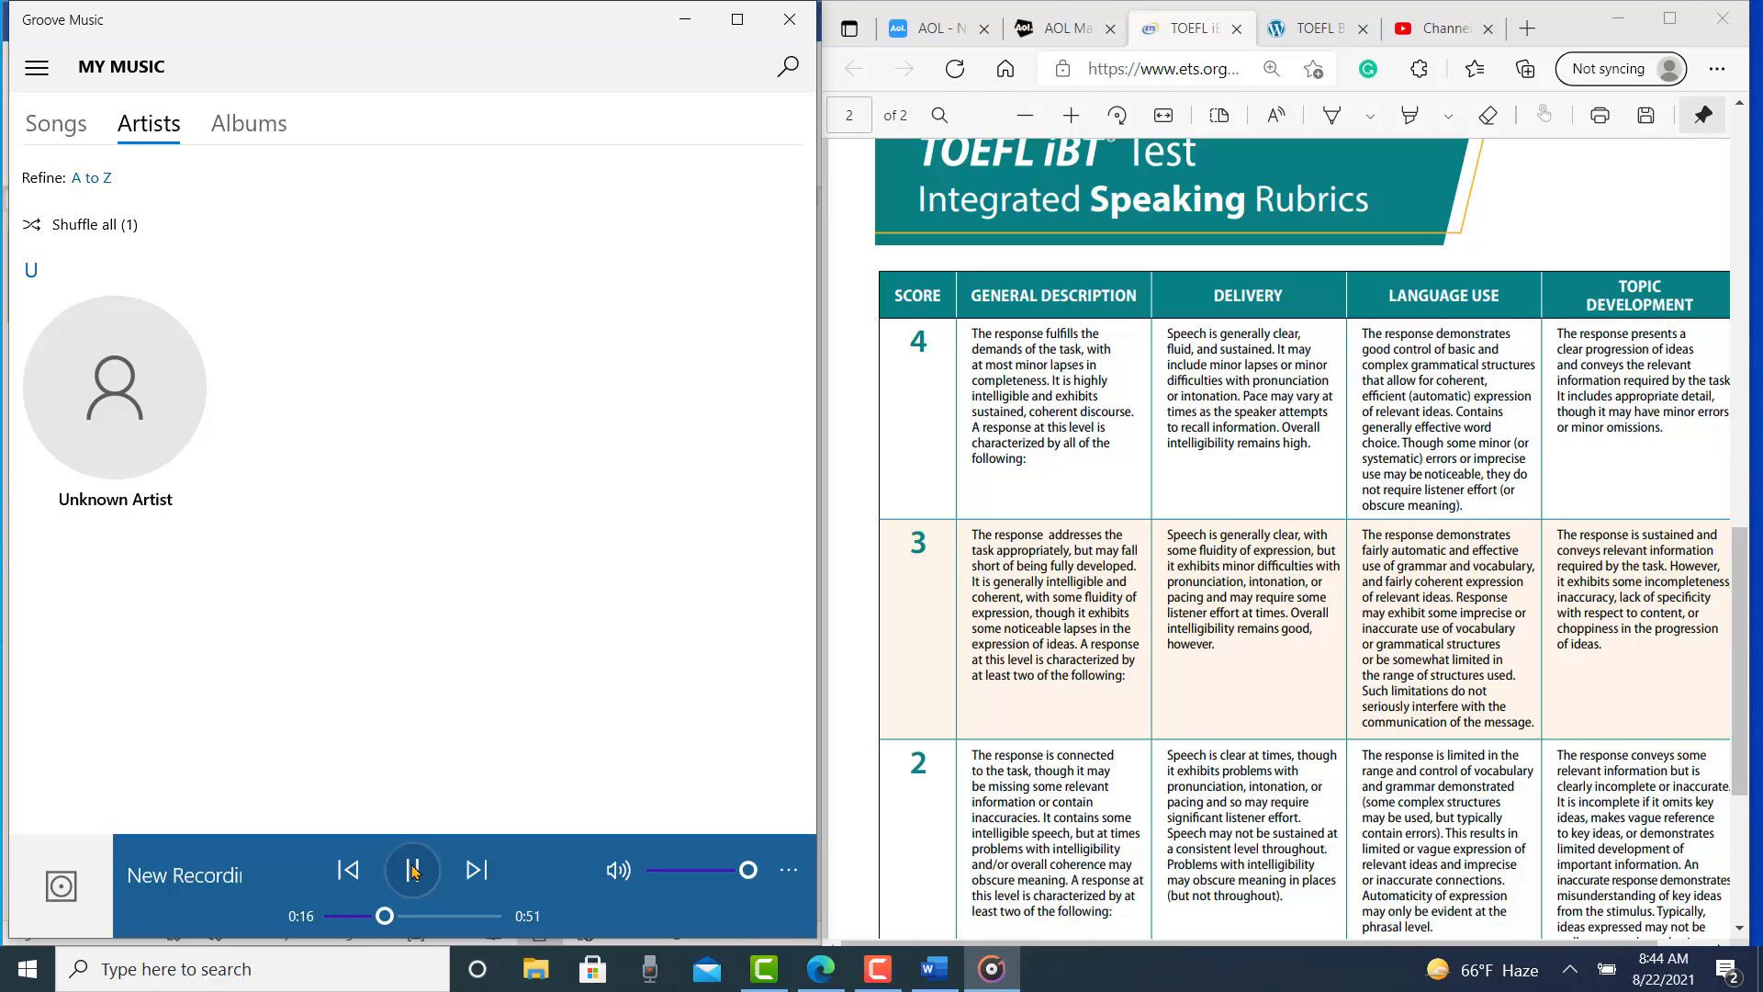
click(414, 867)
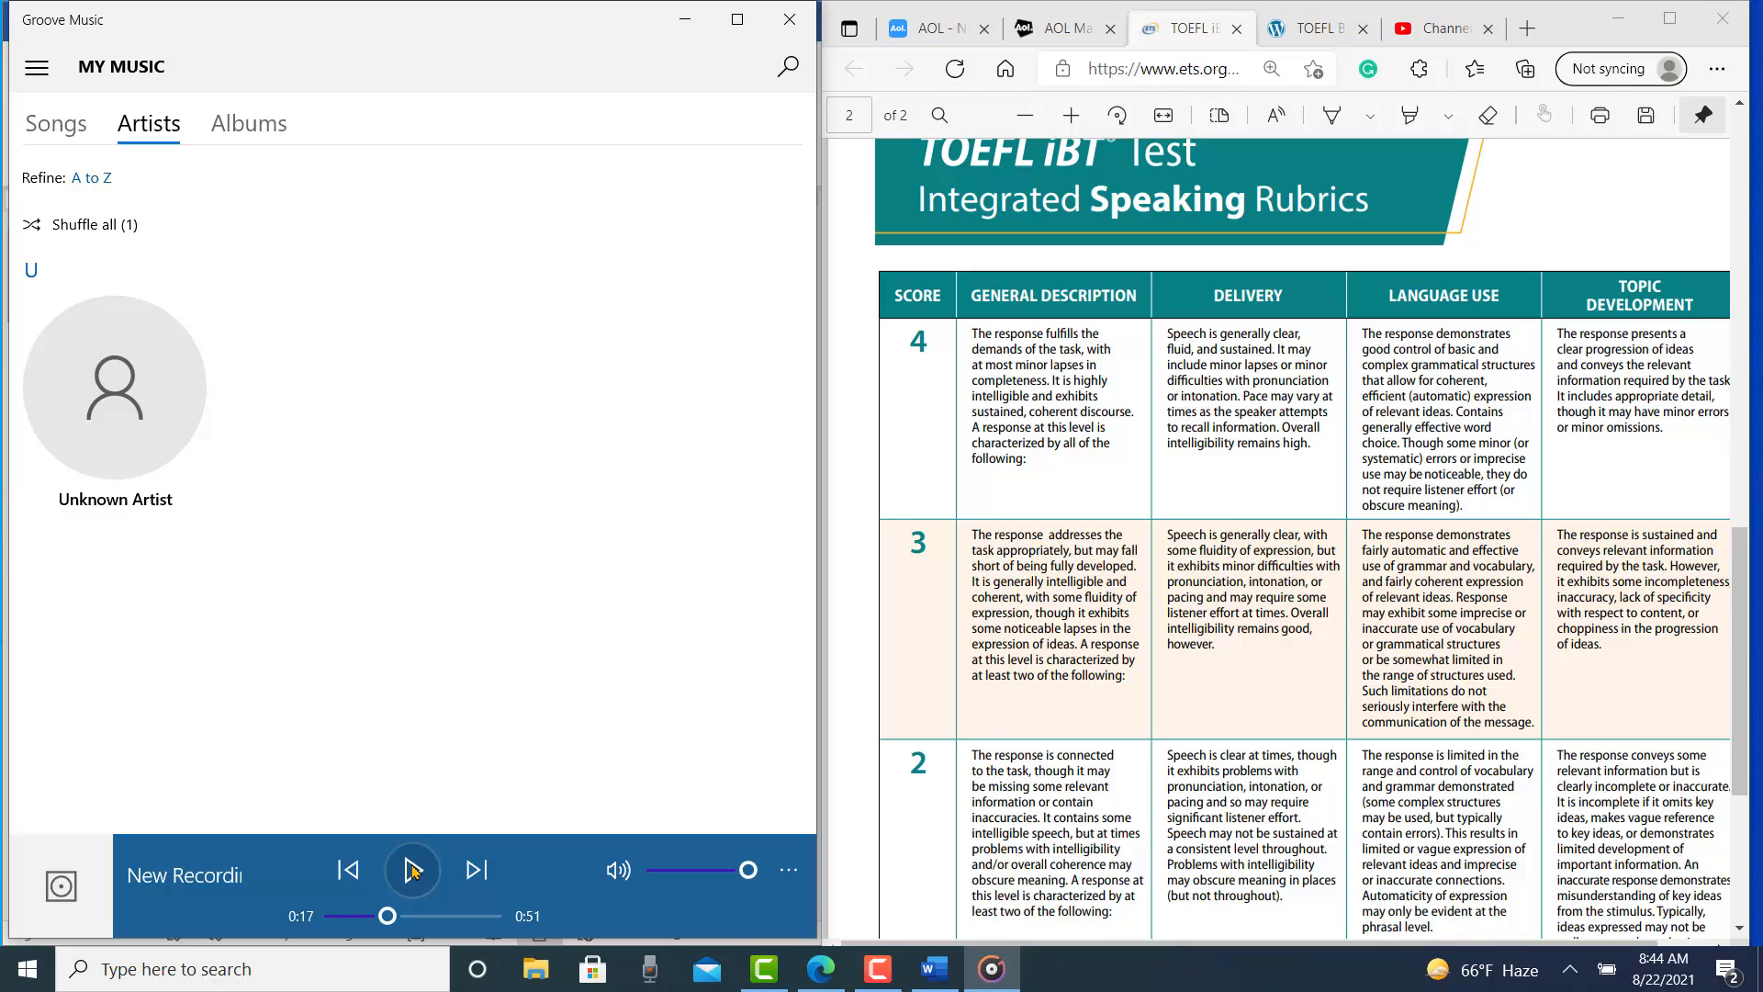
click(412, 869)
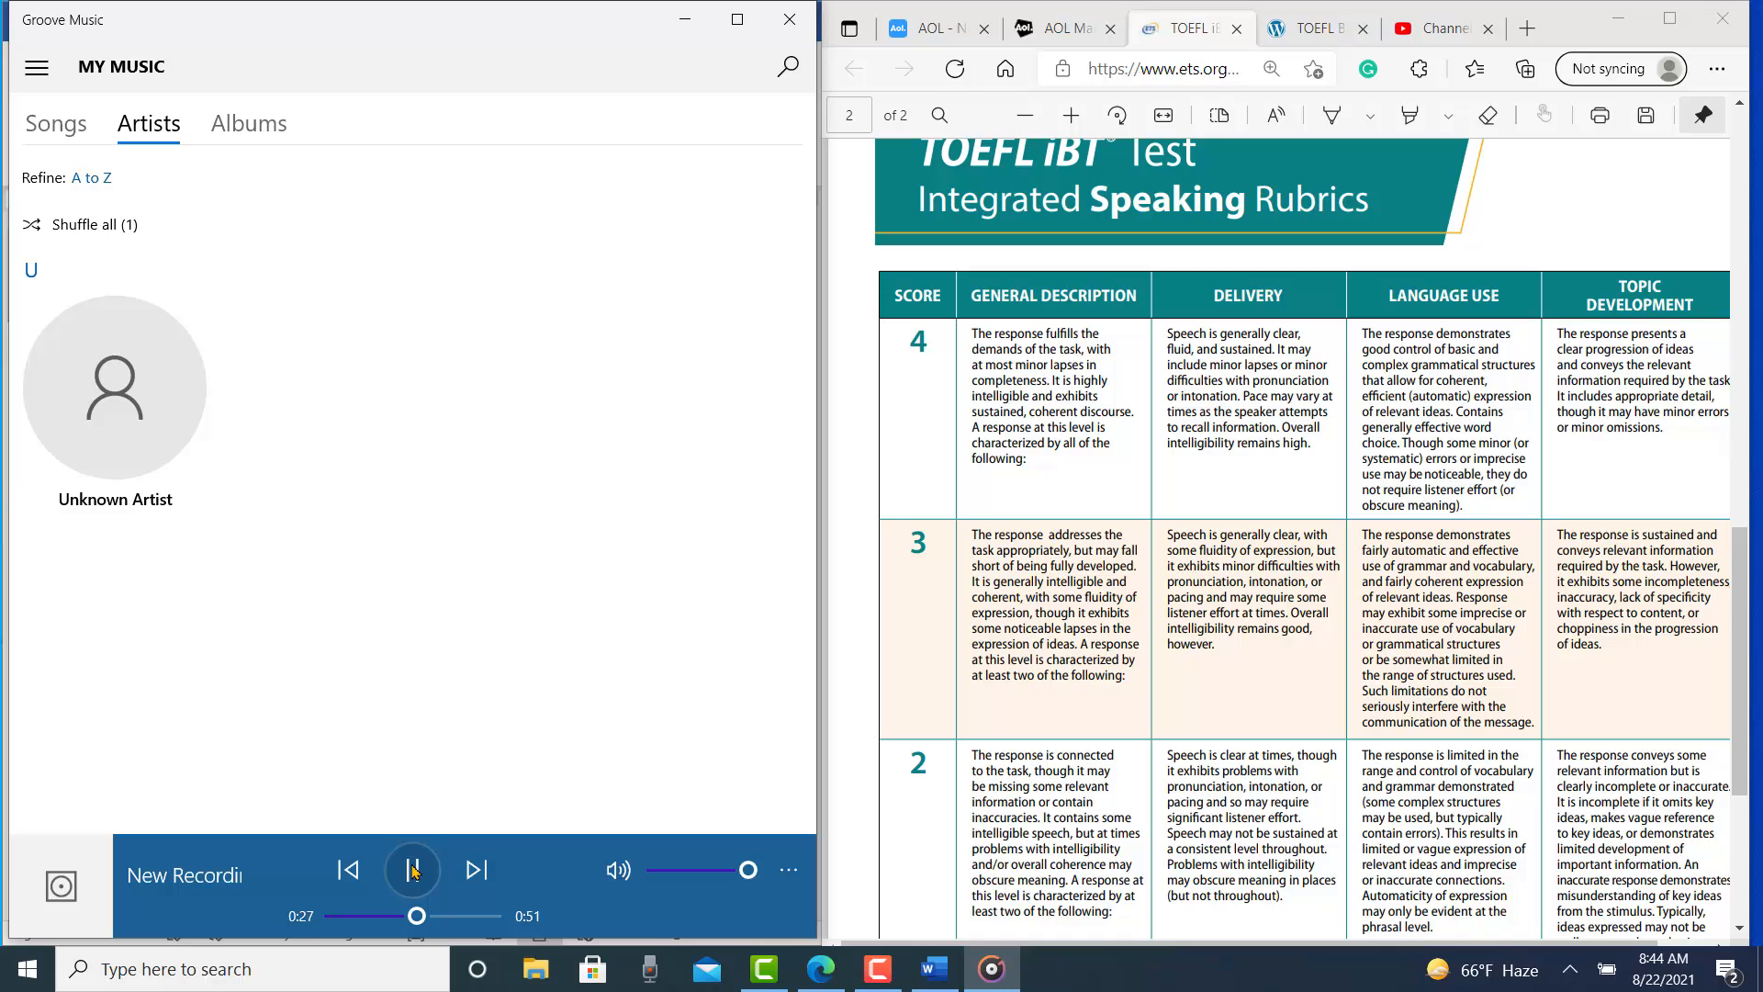
Pause and resume the recording again around 0:29 and 0:39.
click(413, 870)
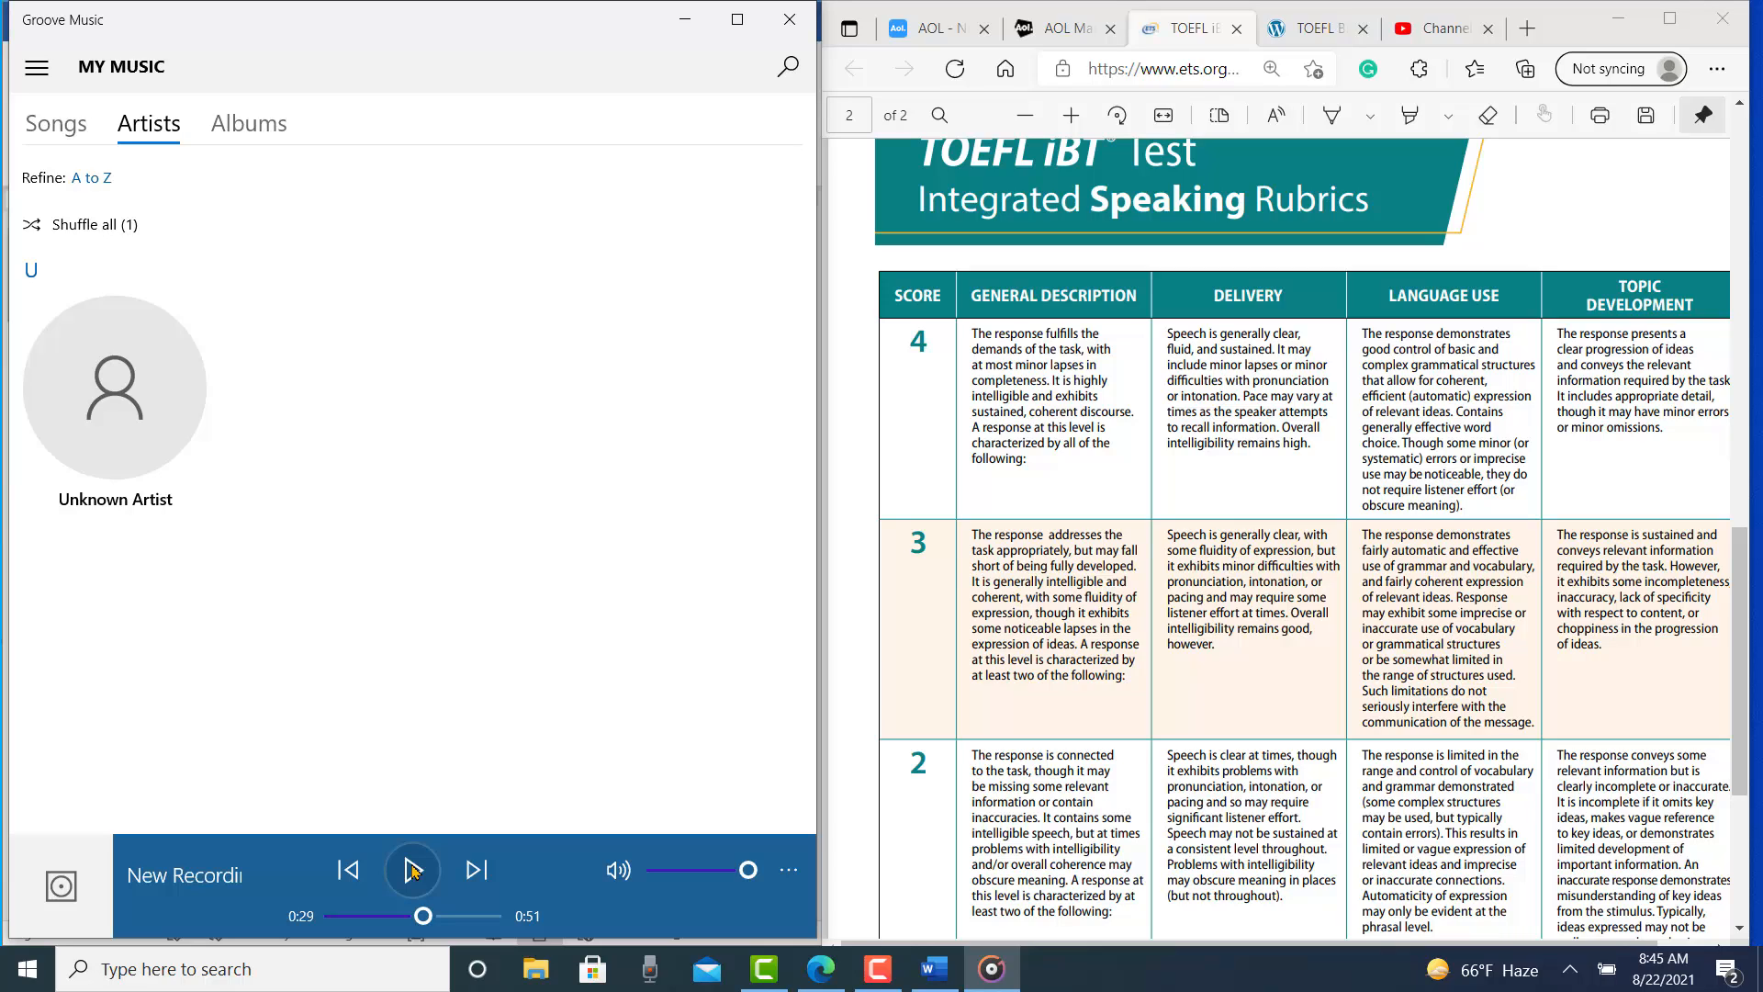
click(413, 870)
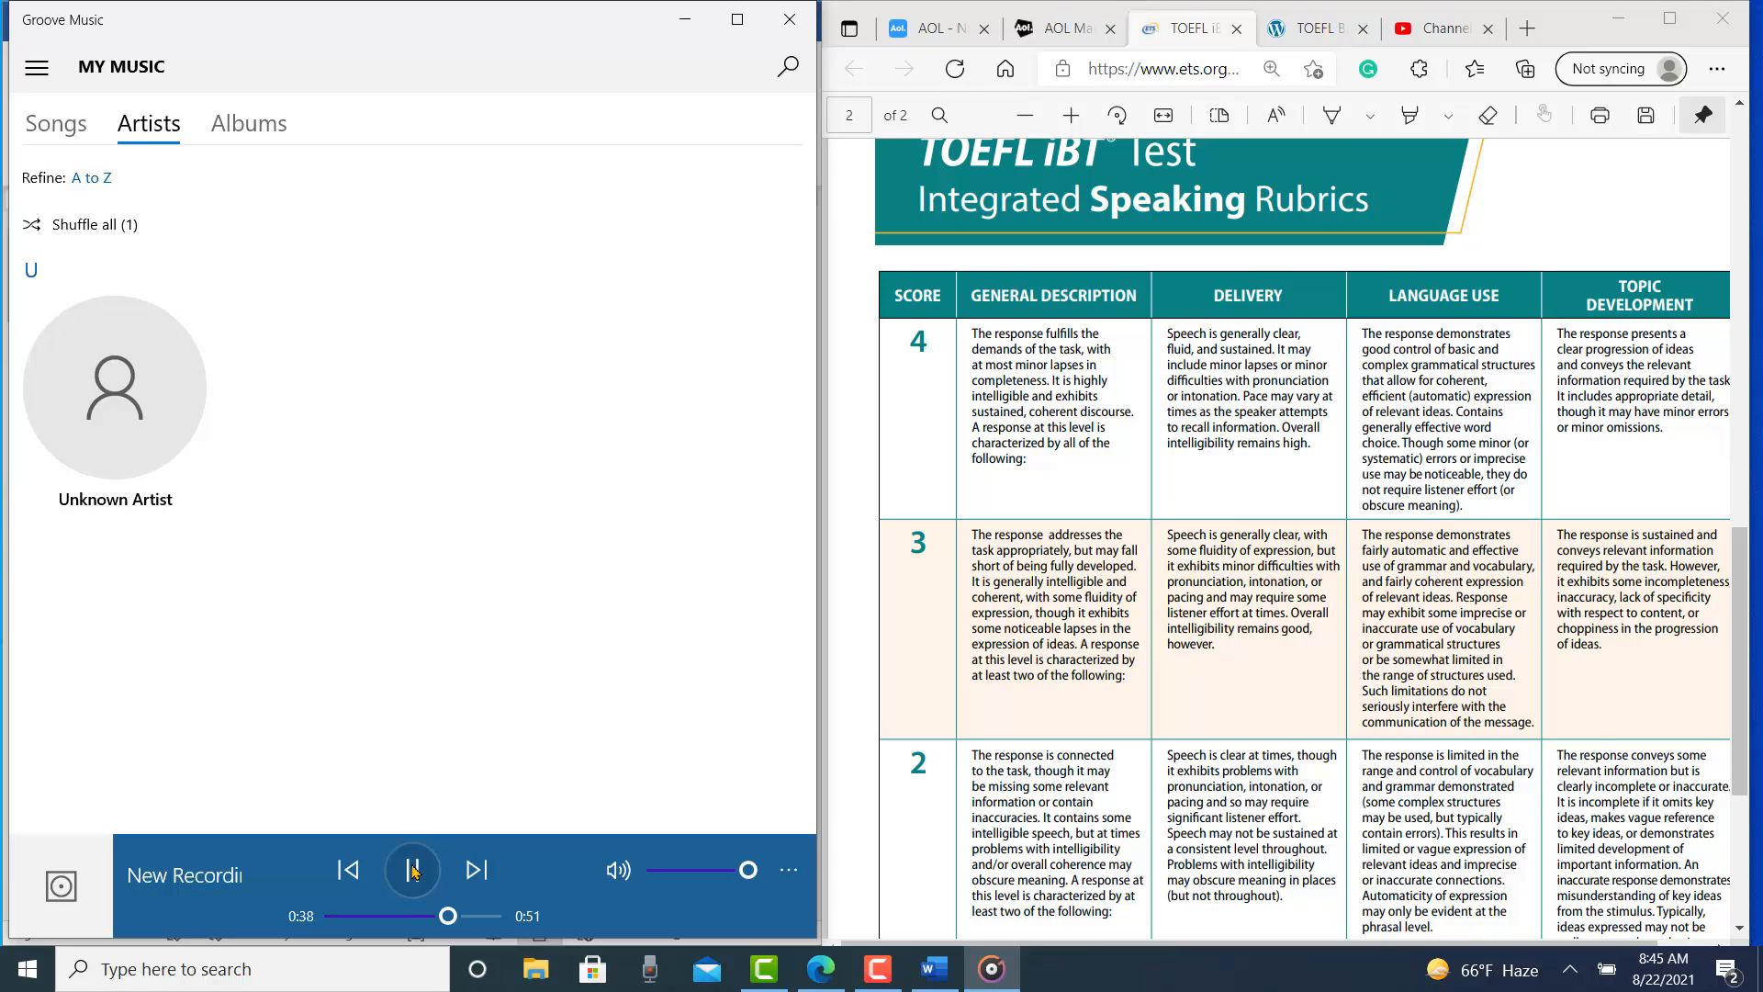
click(413, 870)
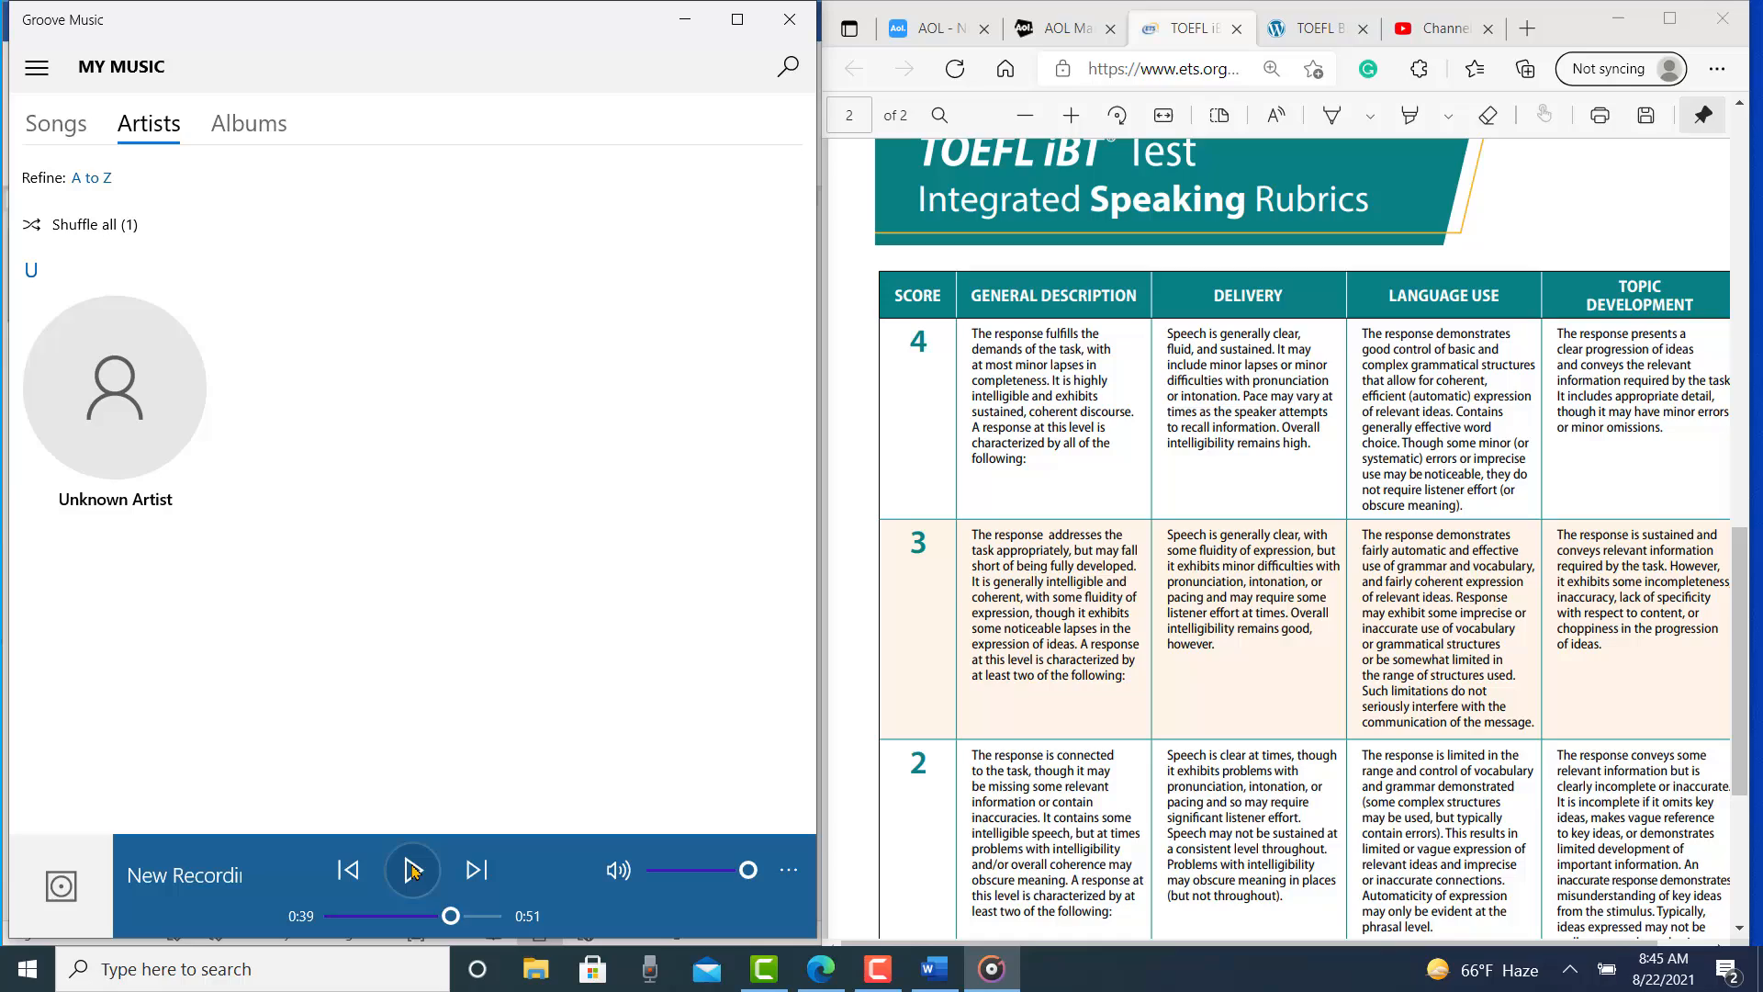
click(413, 870)
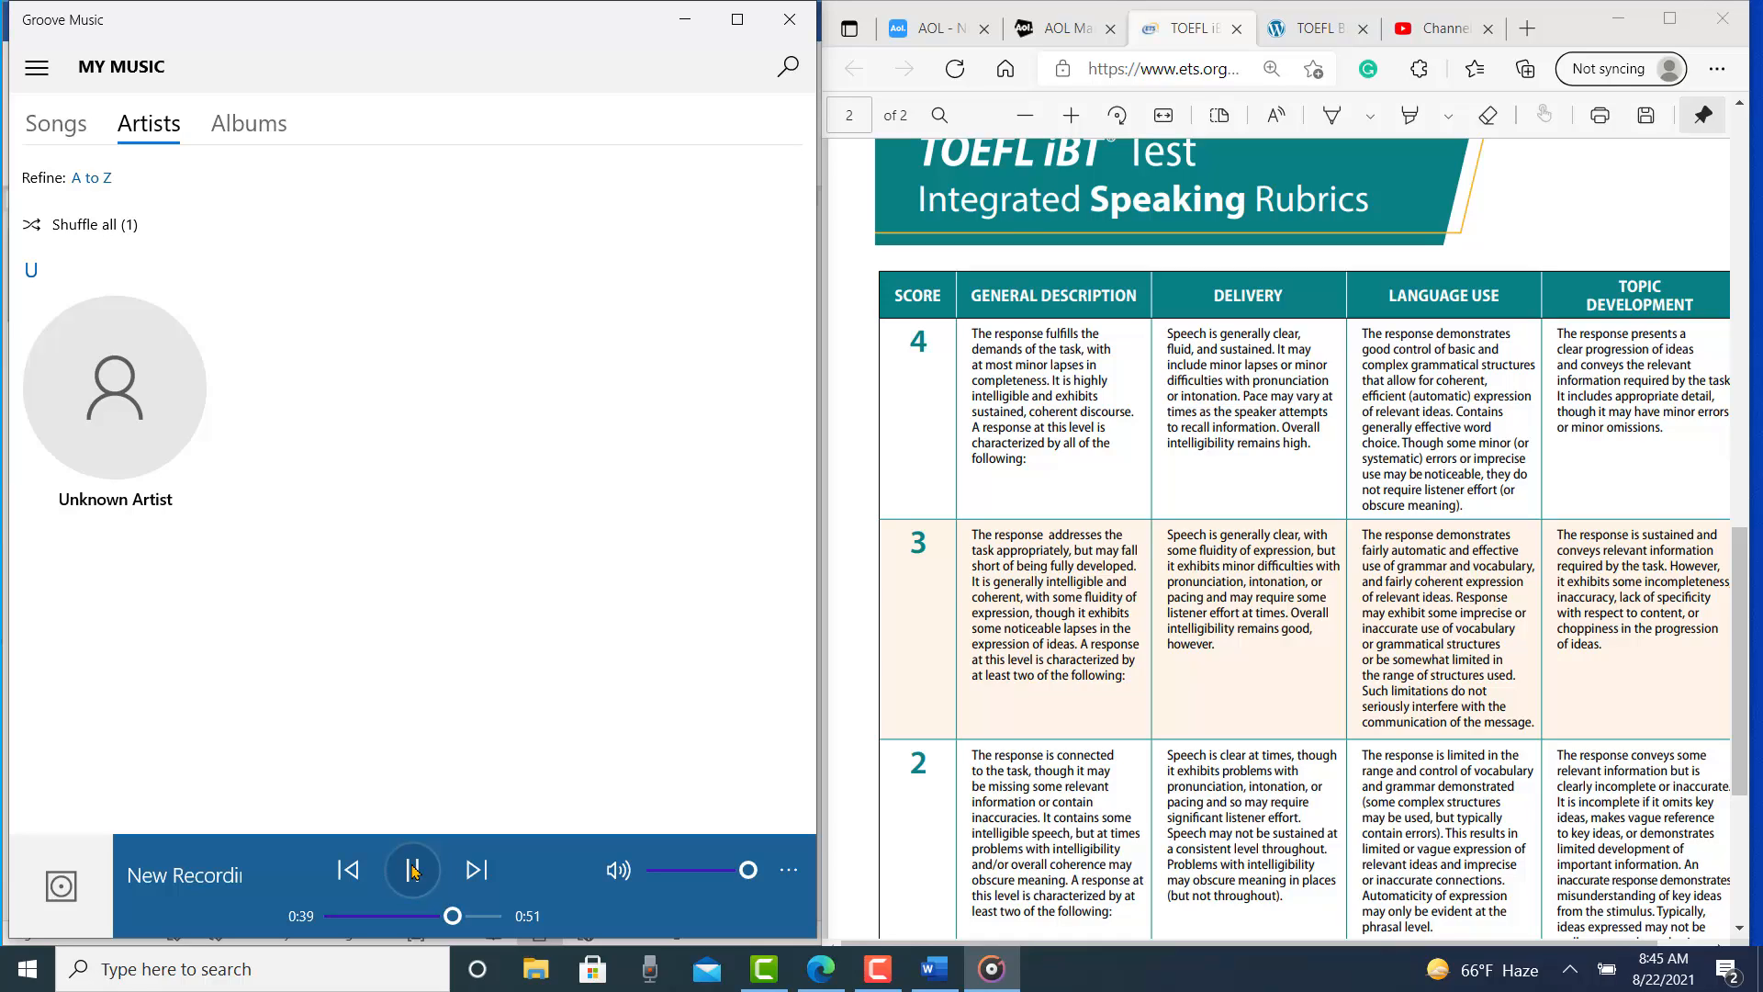
Pause once more, stop at 0:41, then play the rest to 0:51.
click(413, 870)
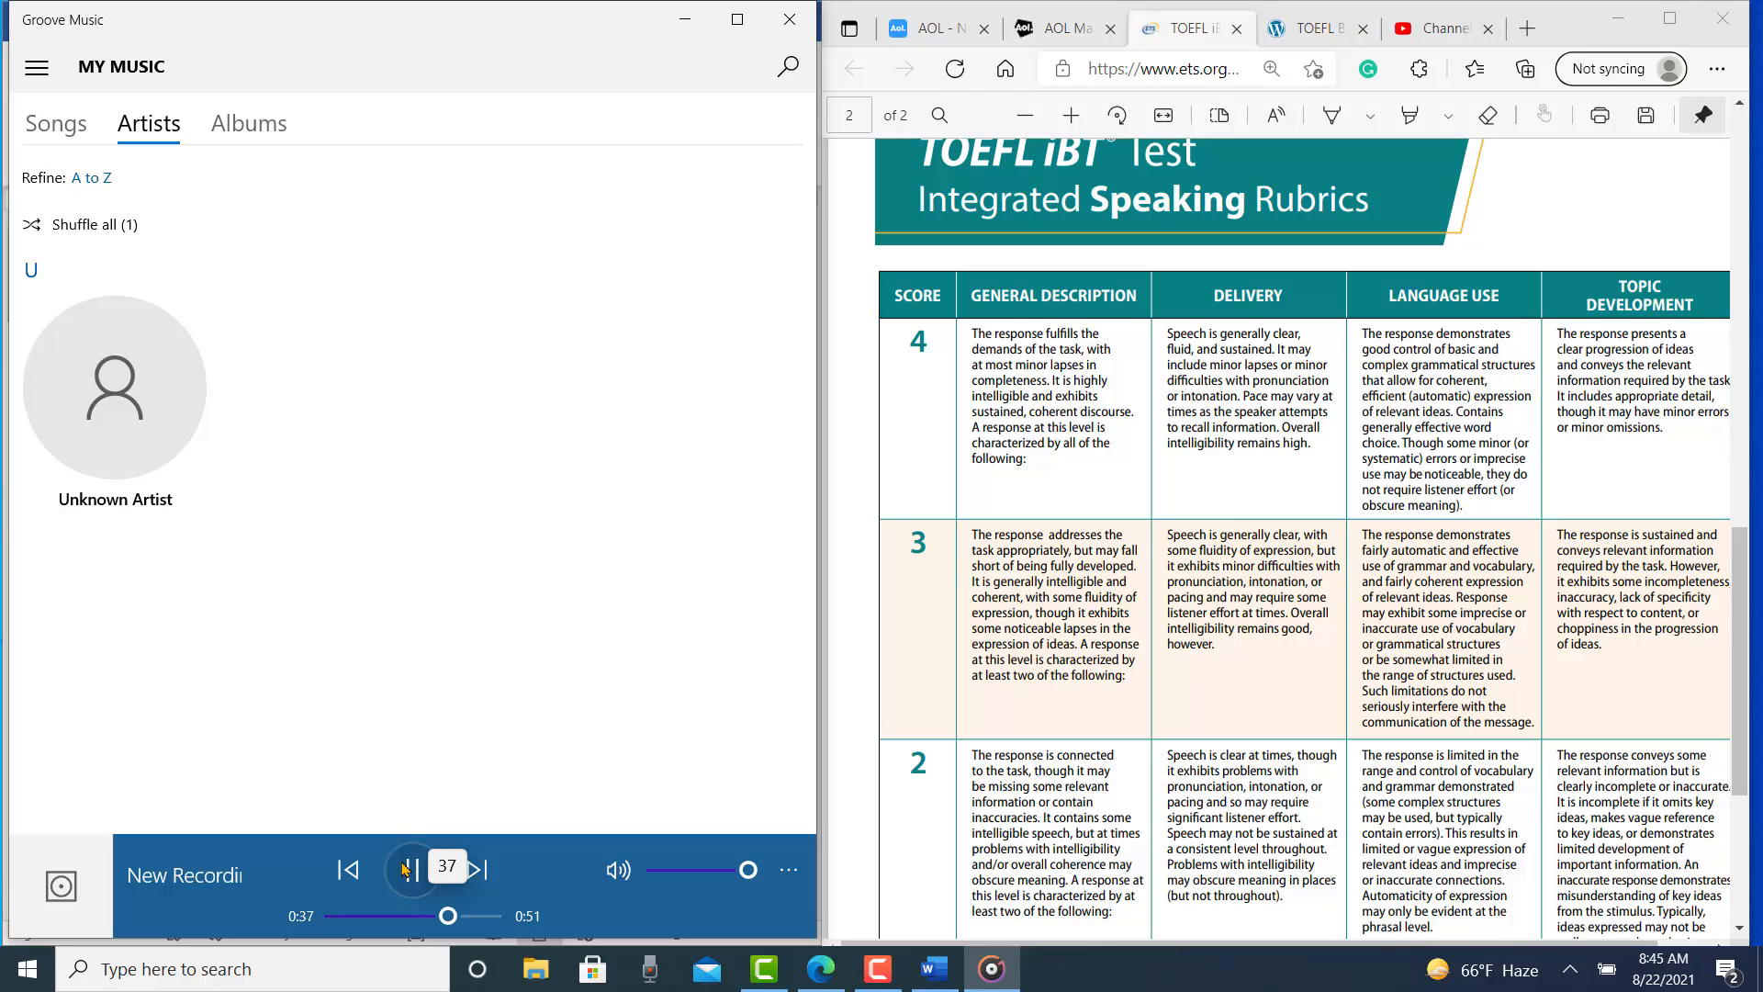
click(412, 869)
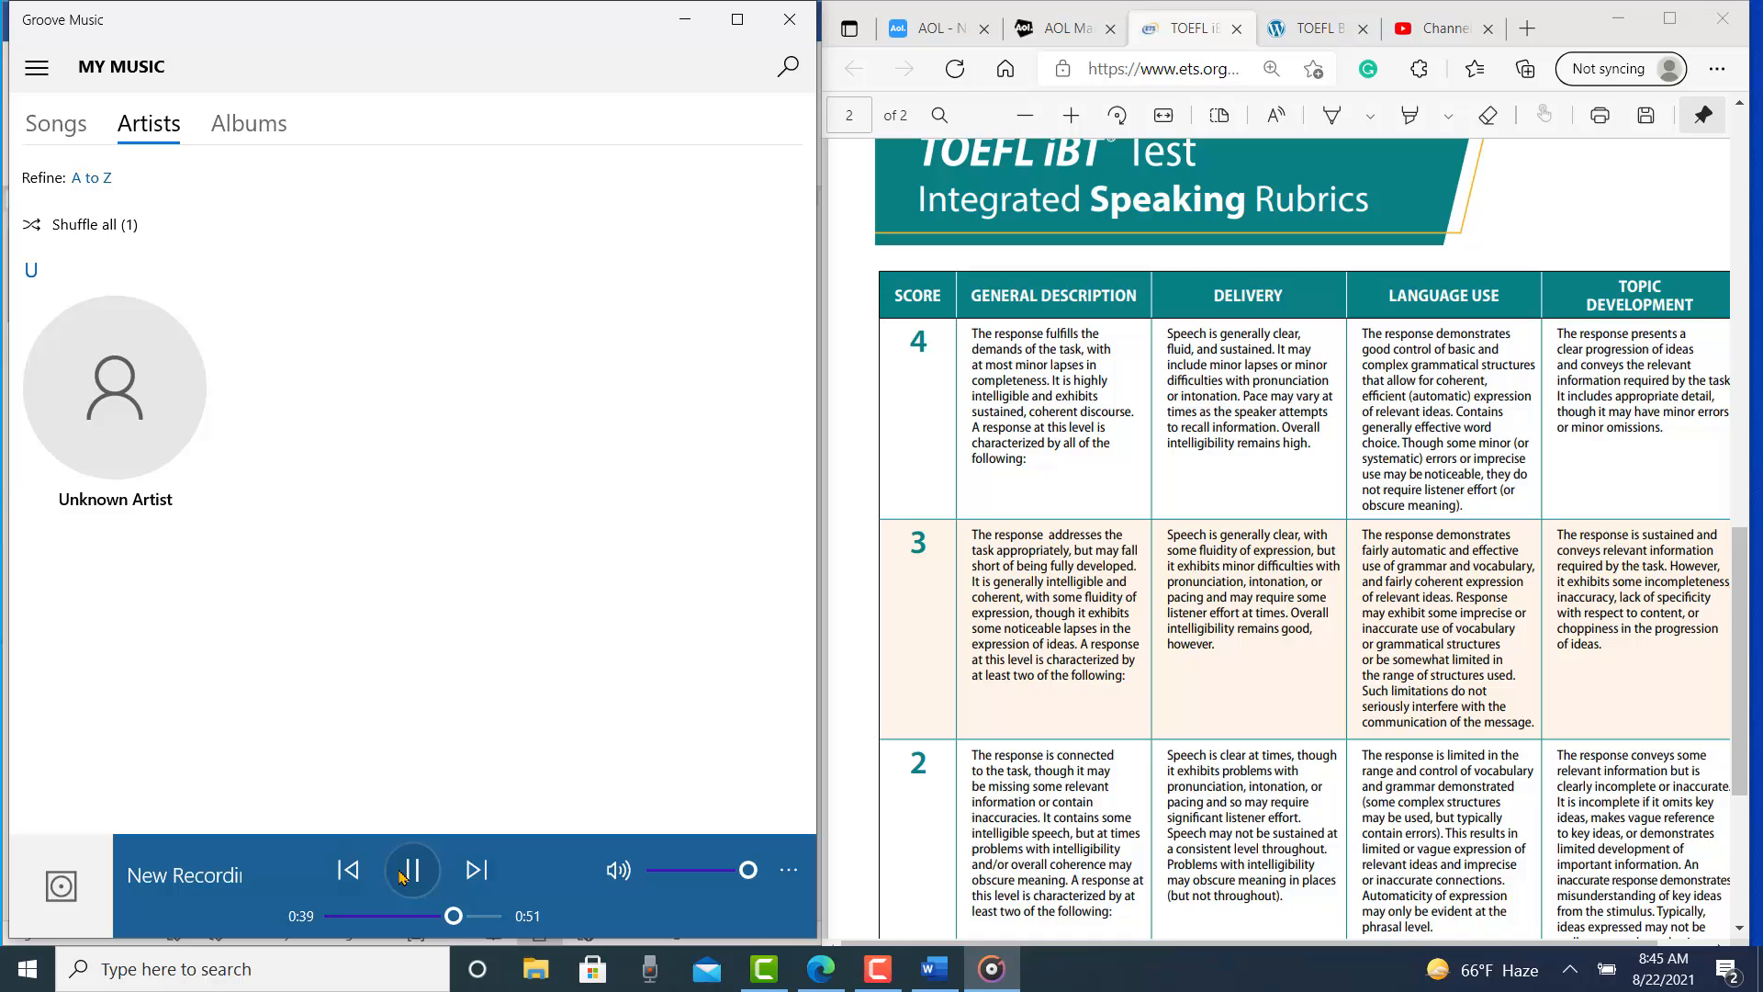
click(411, 870)
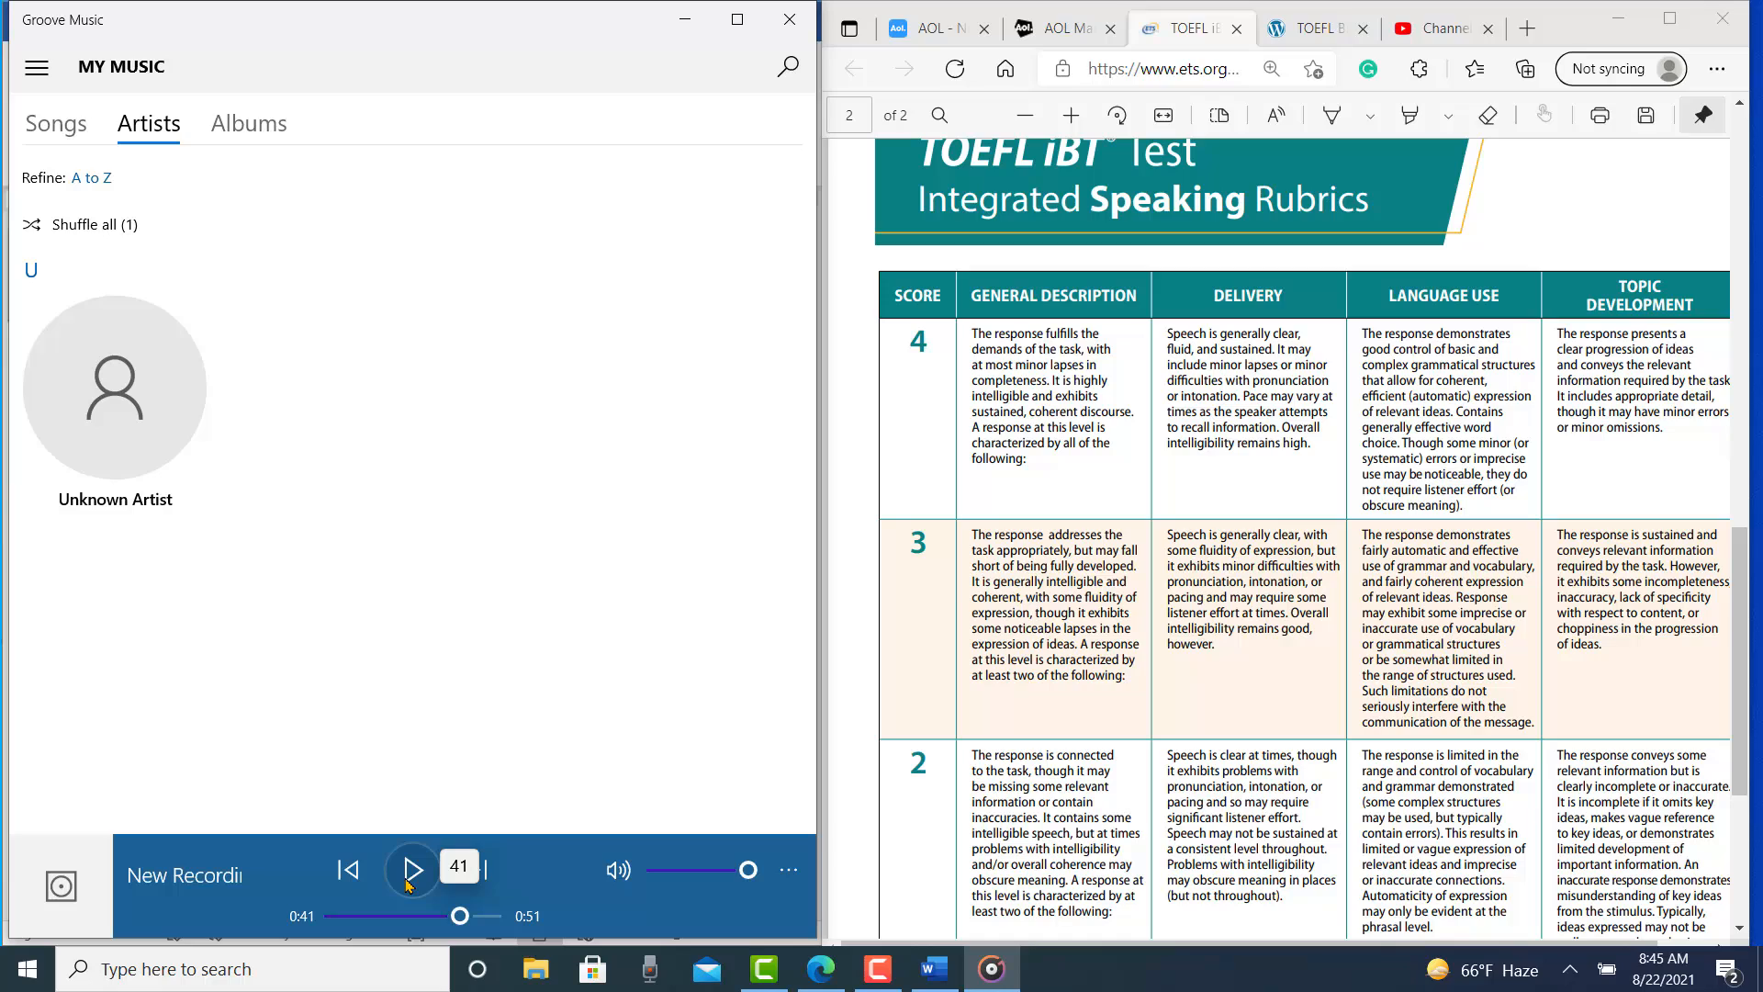
click(411, 868)
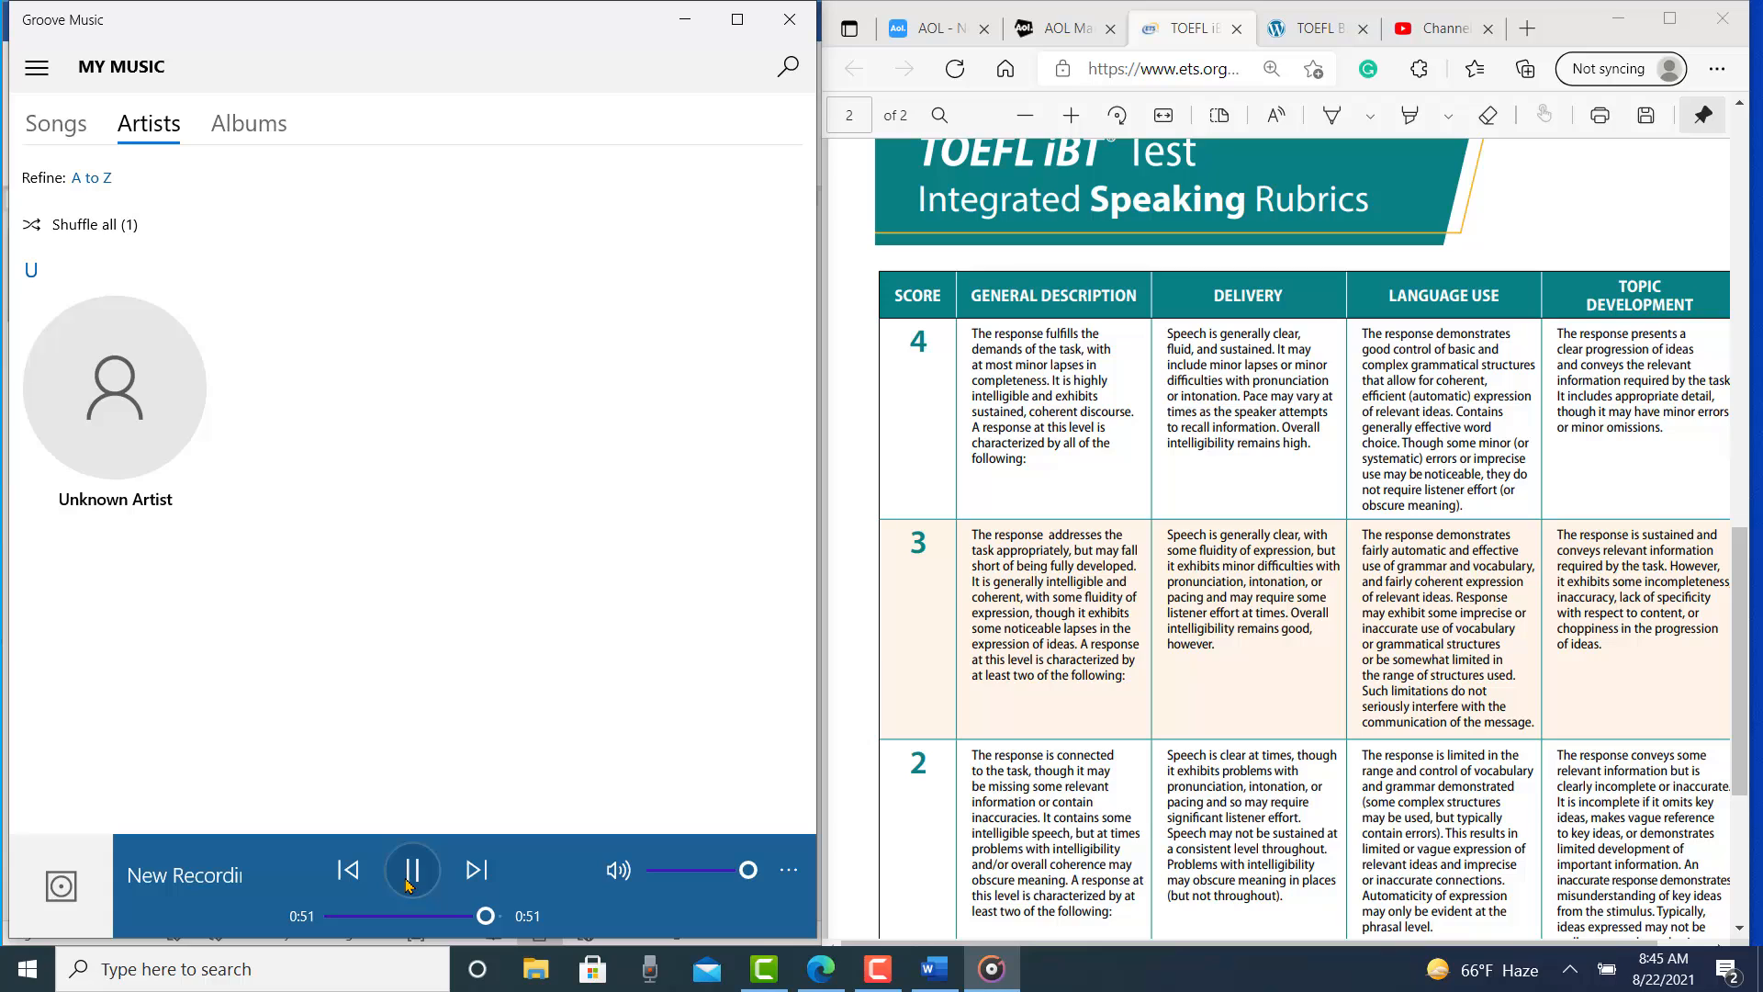
click(412, 870)
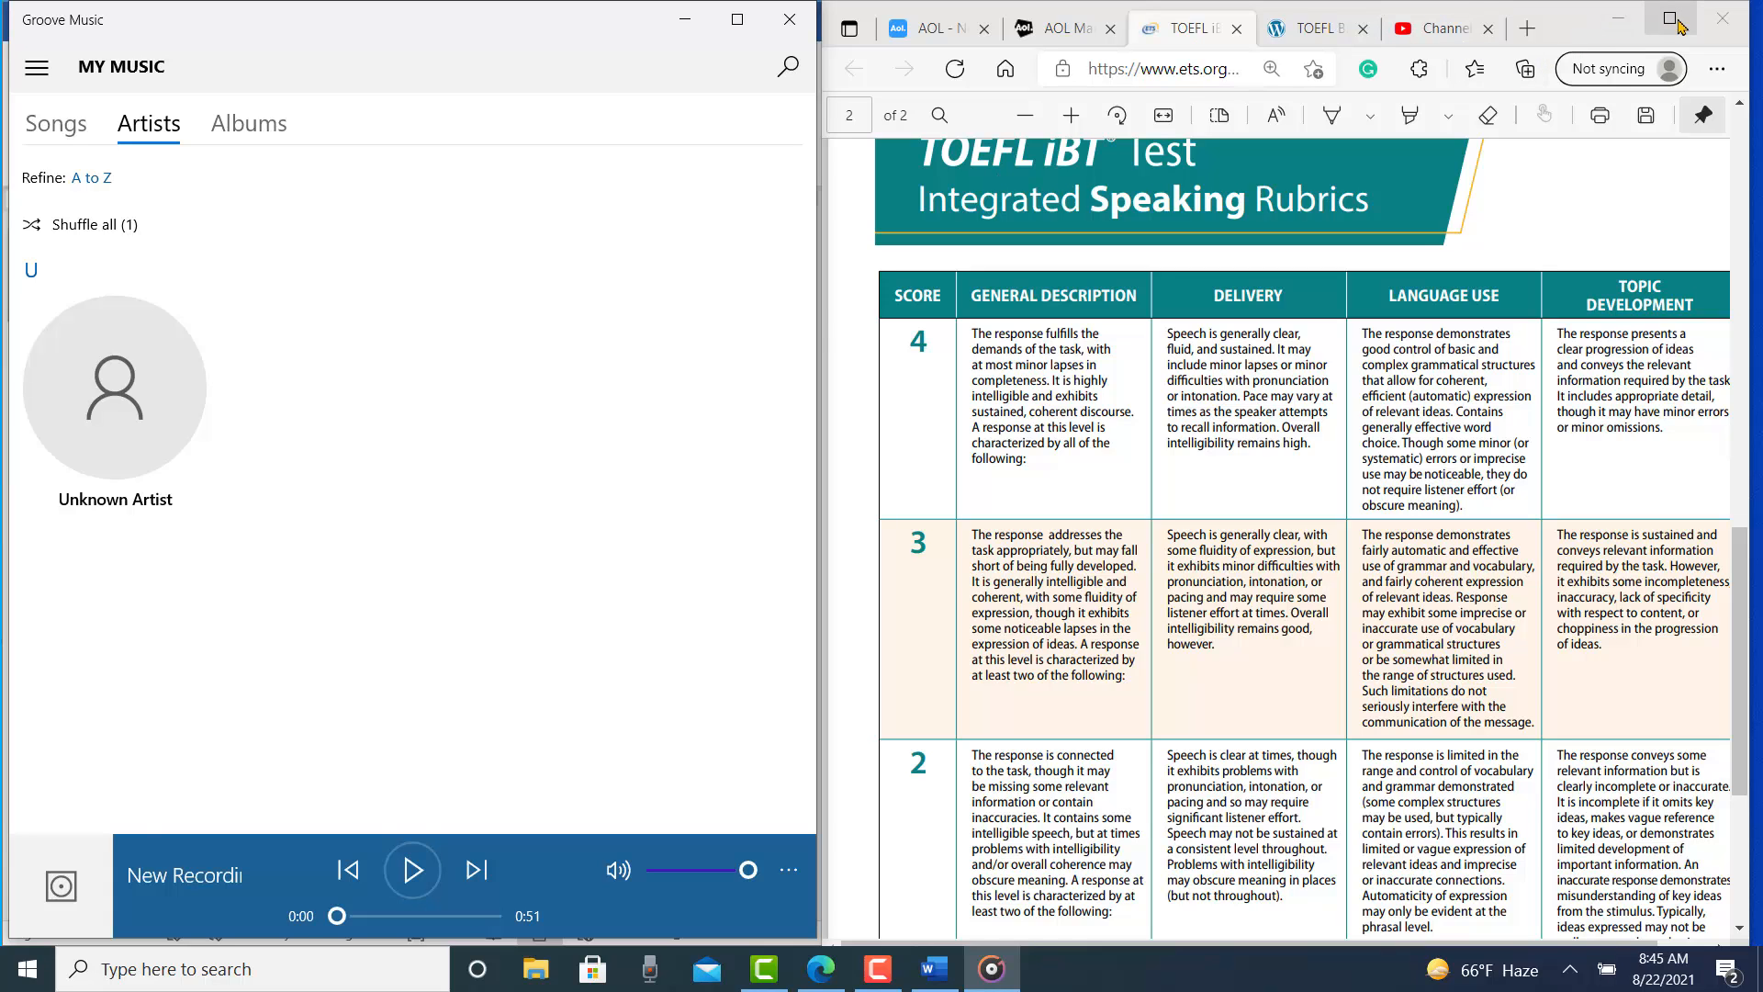
Maximize Edge and scroll the rubric PDF through score bands 4 down to 0.
click(1674, 19)
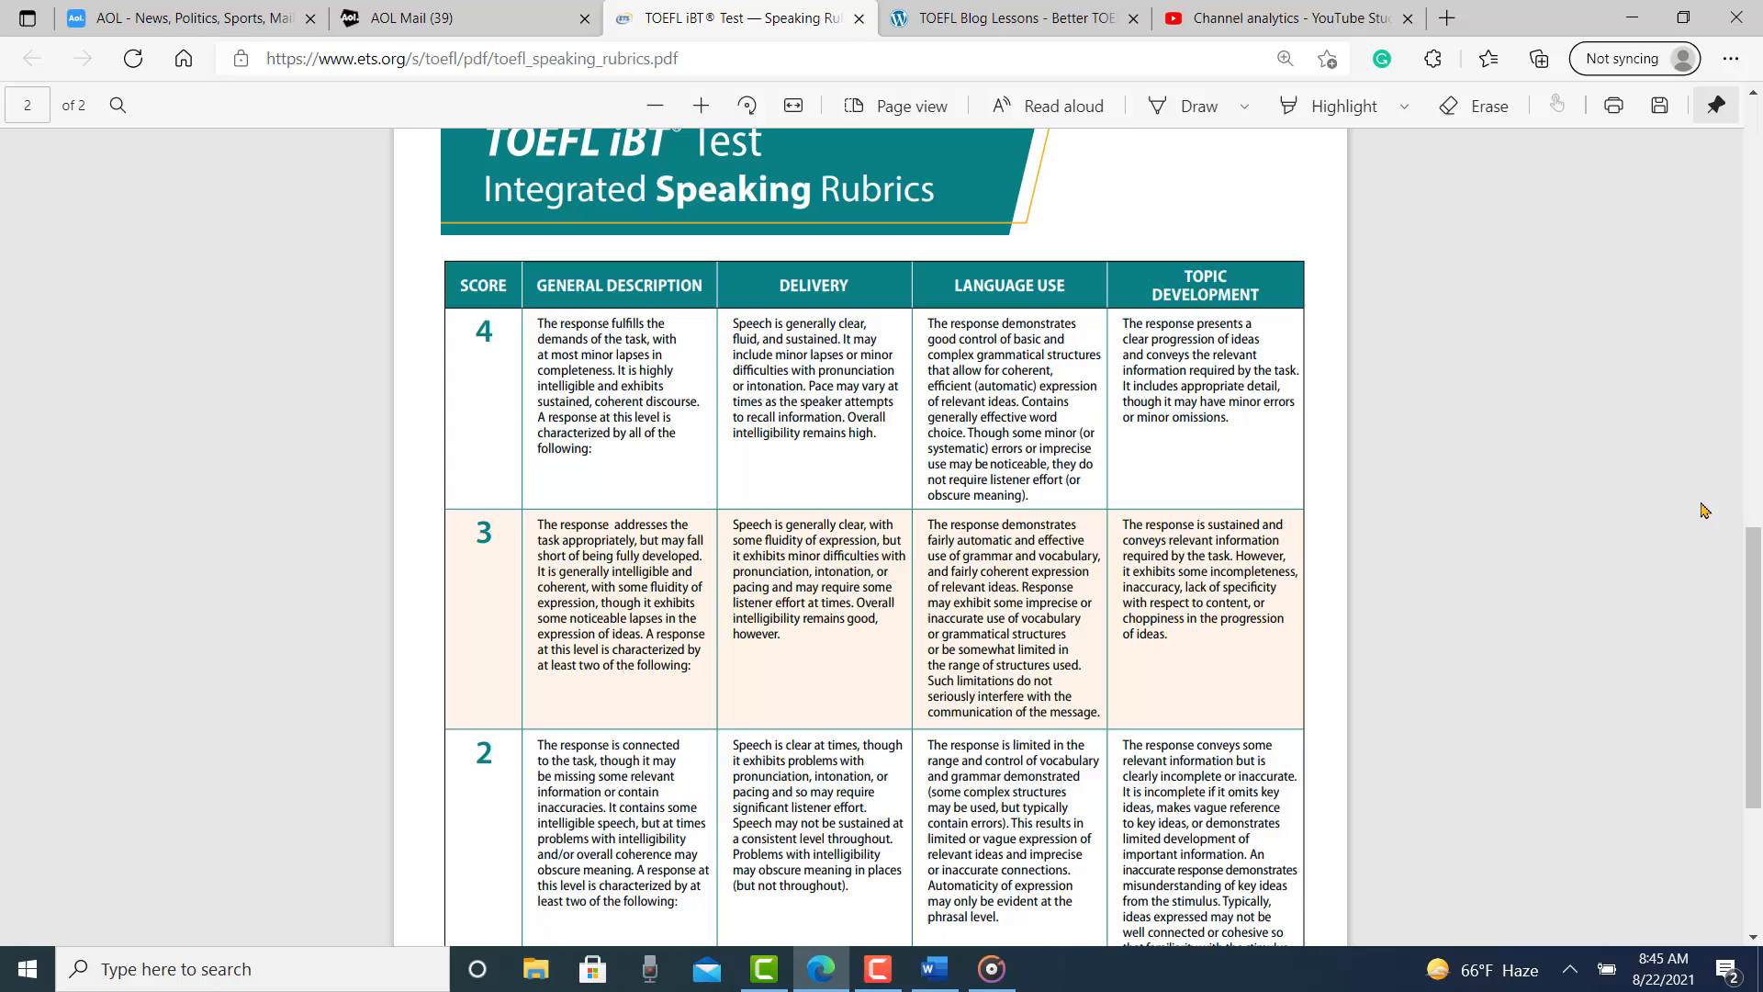
scroll(down, 3)
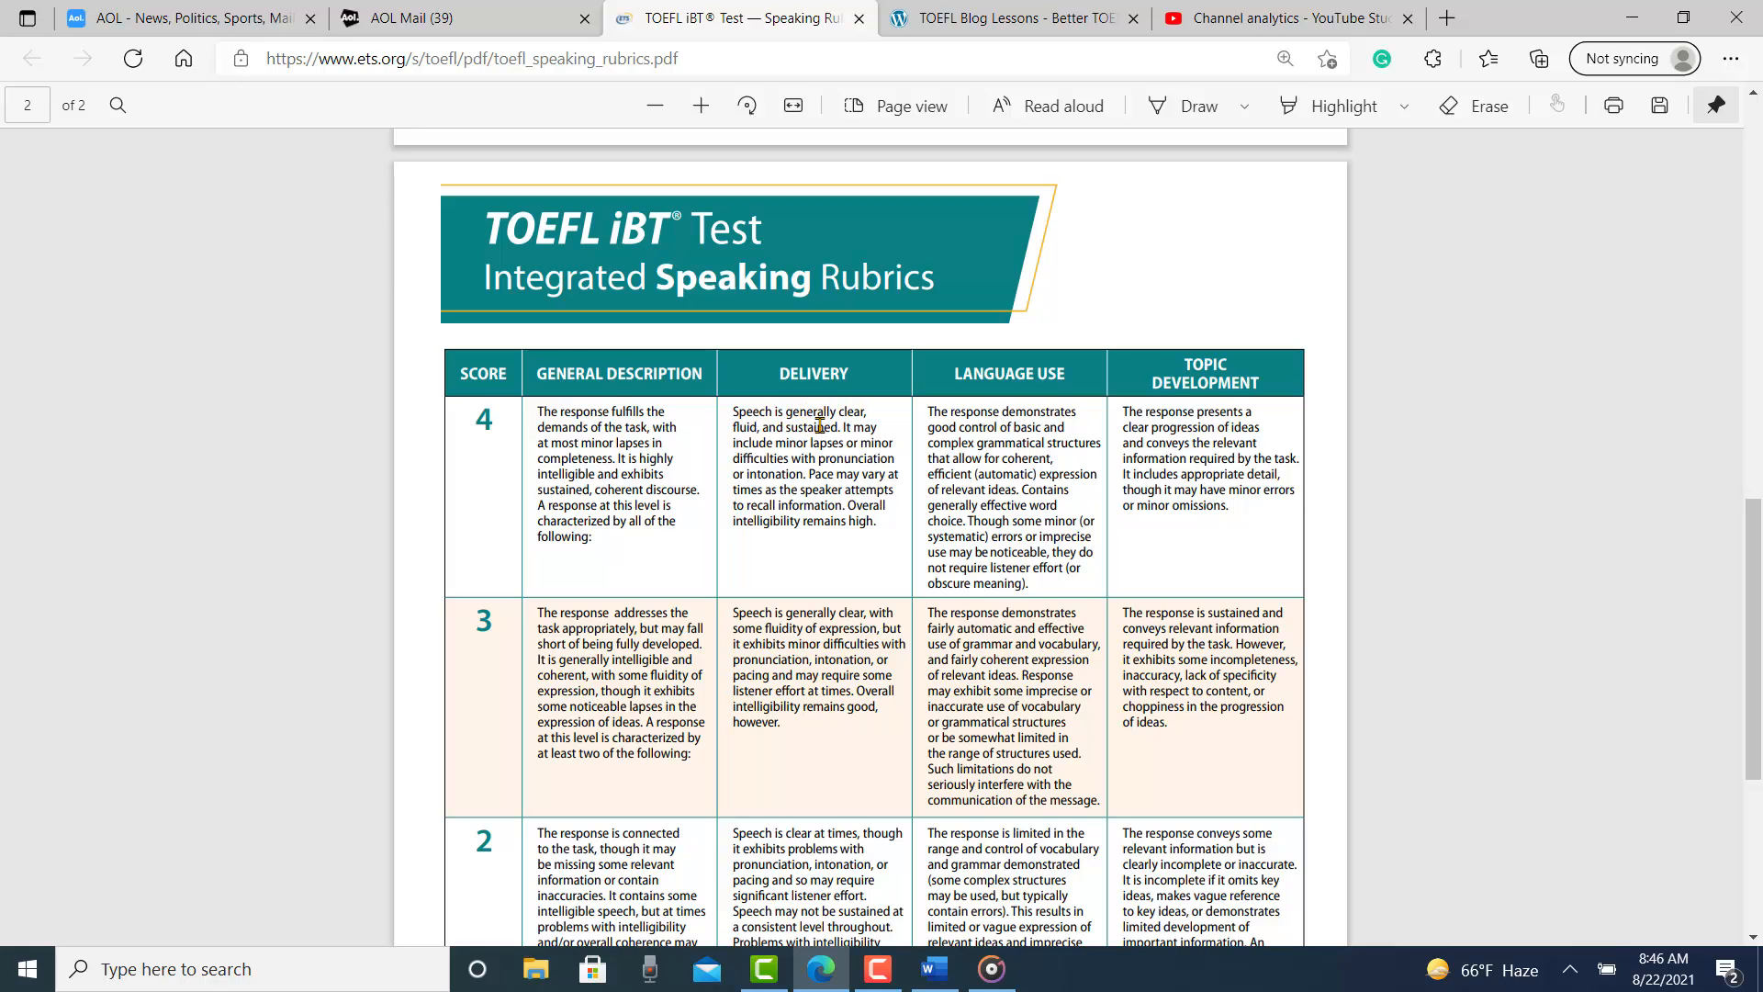
mouse_move(860, 437)
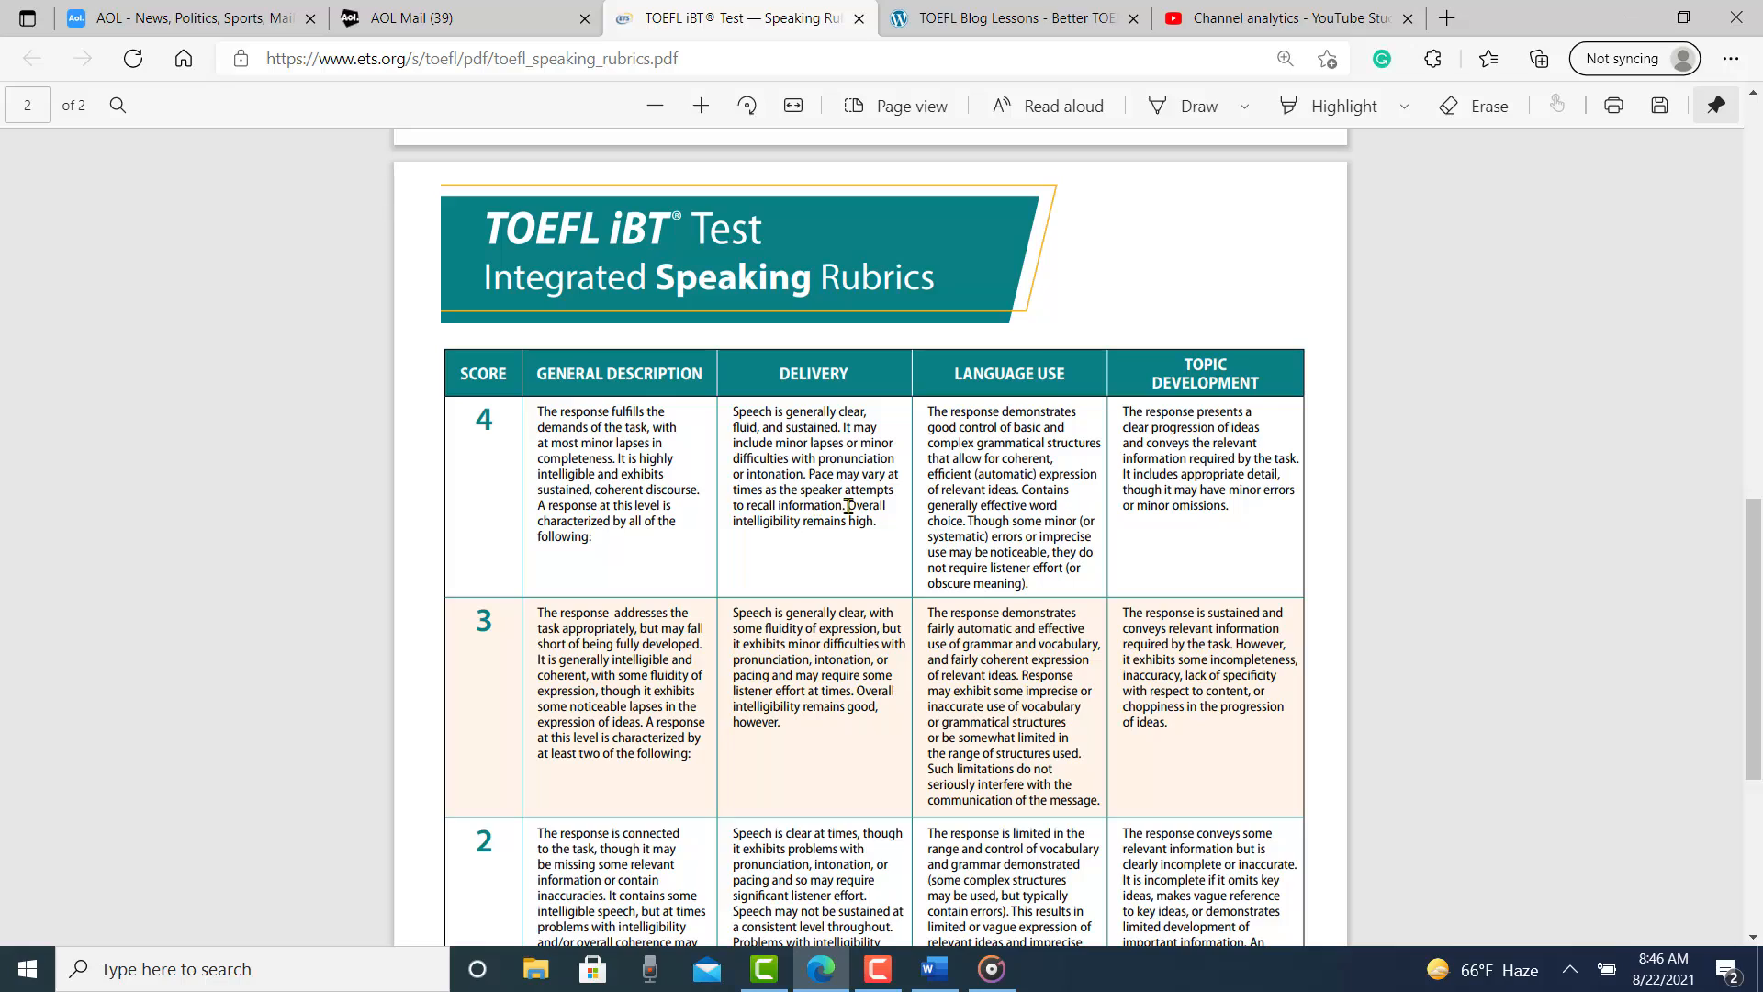
mouse_move(772, 632)
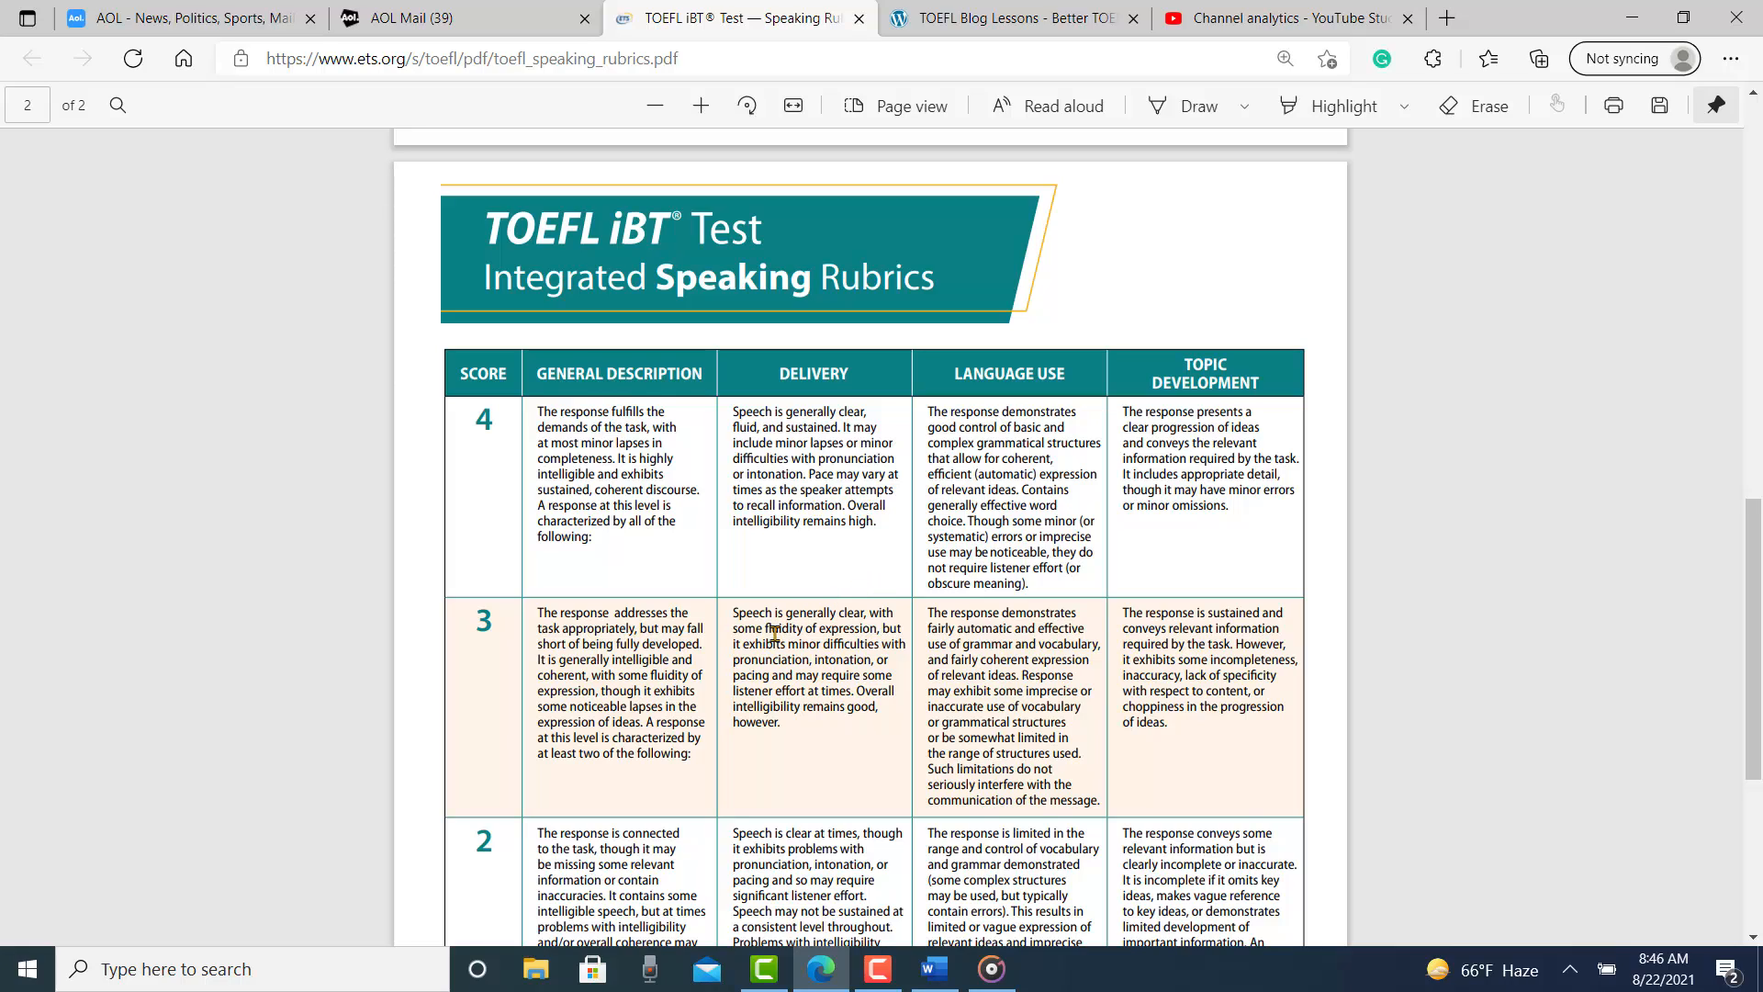
mouse_move(763, 616)
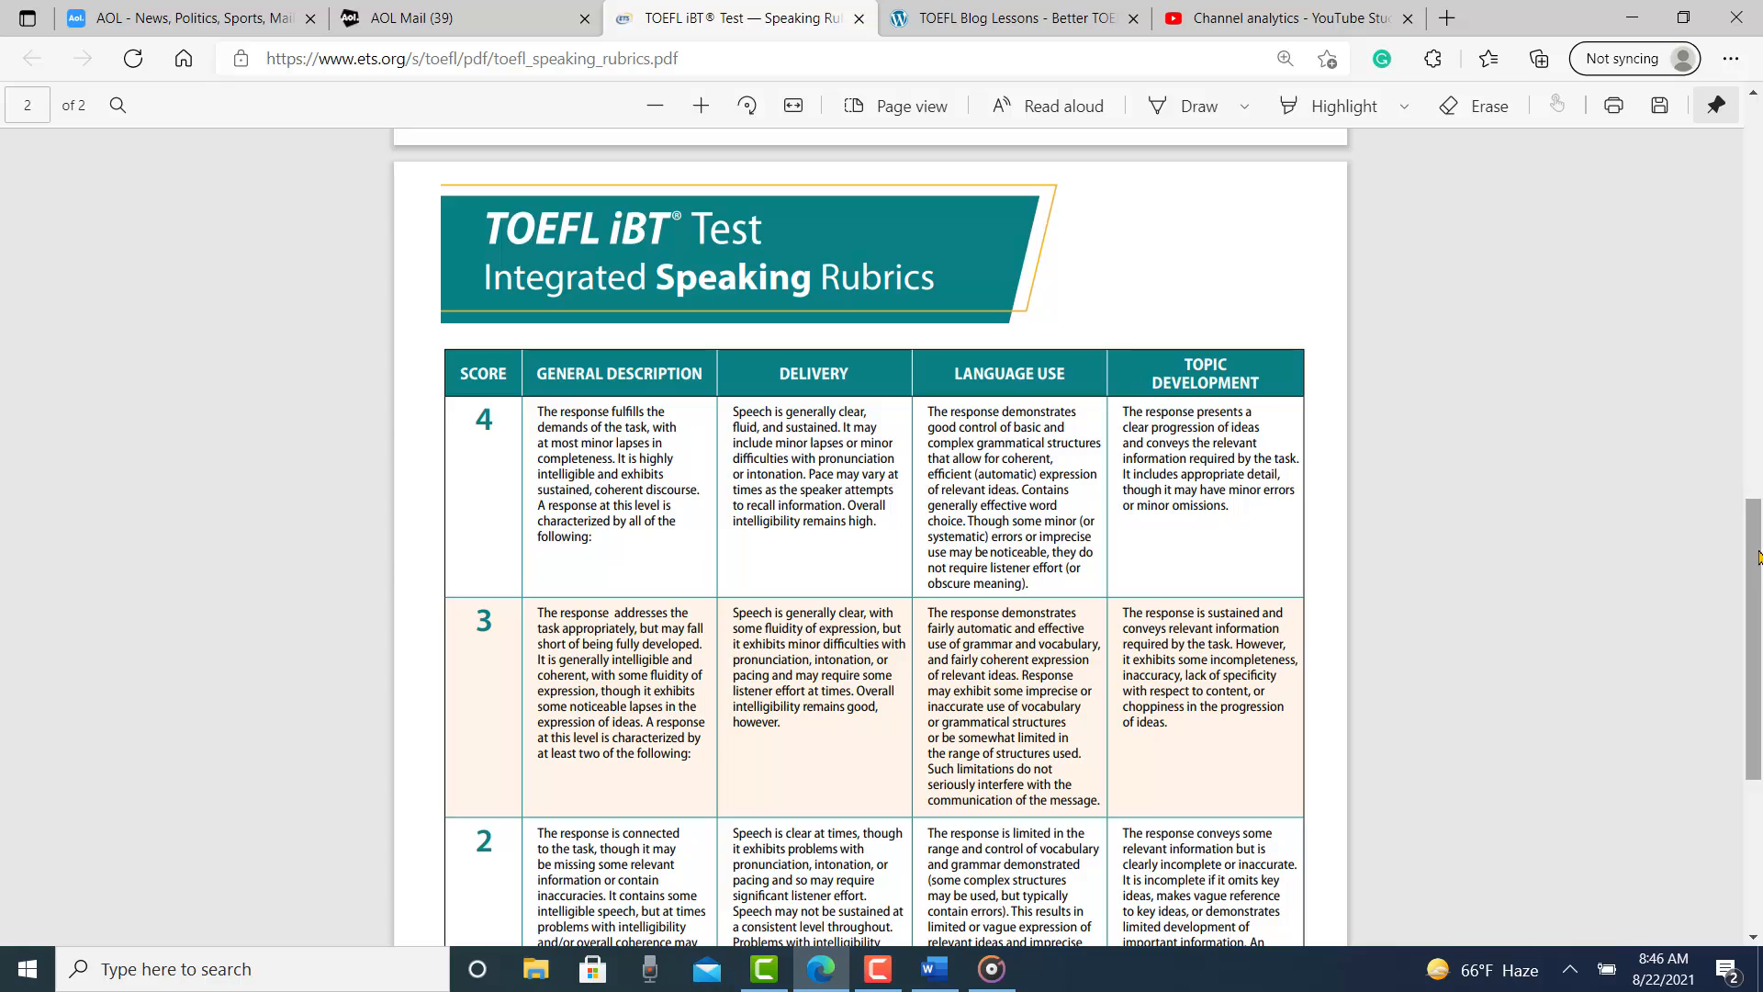
scroll(down, 3)
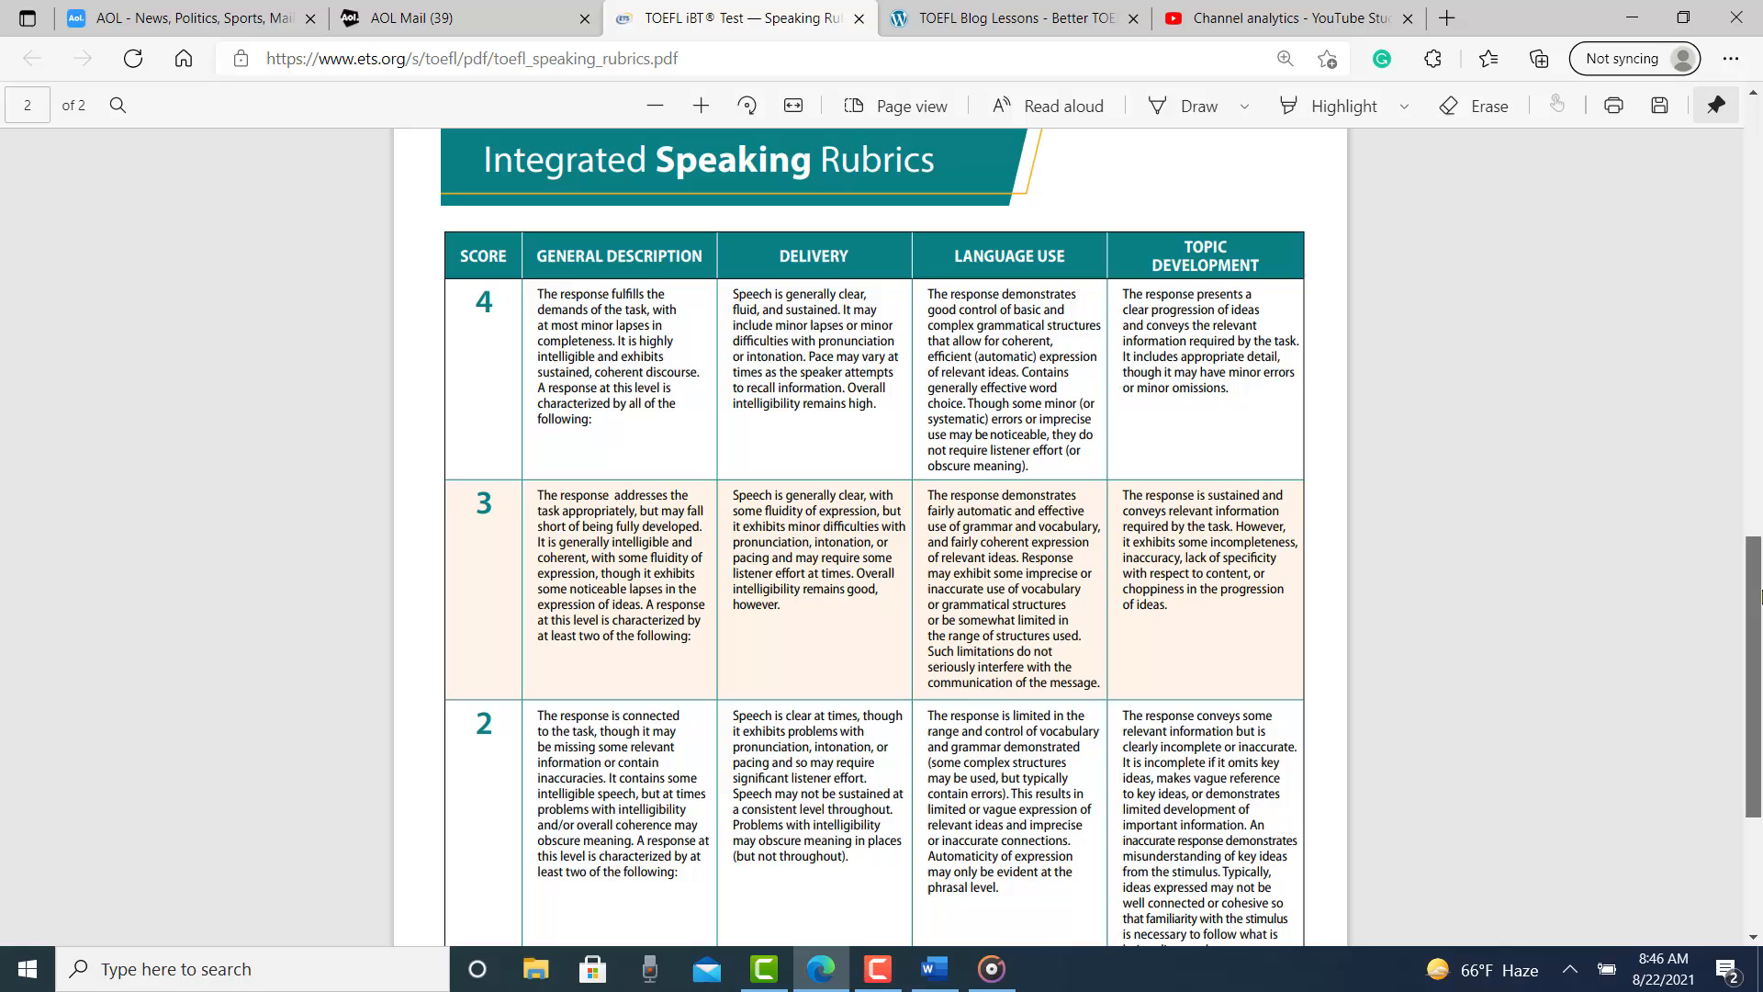
scroll(down, 3)
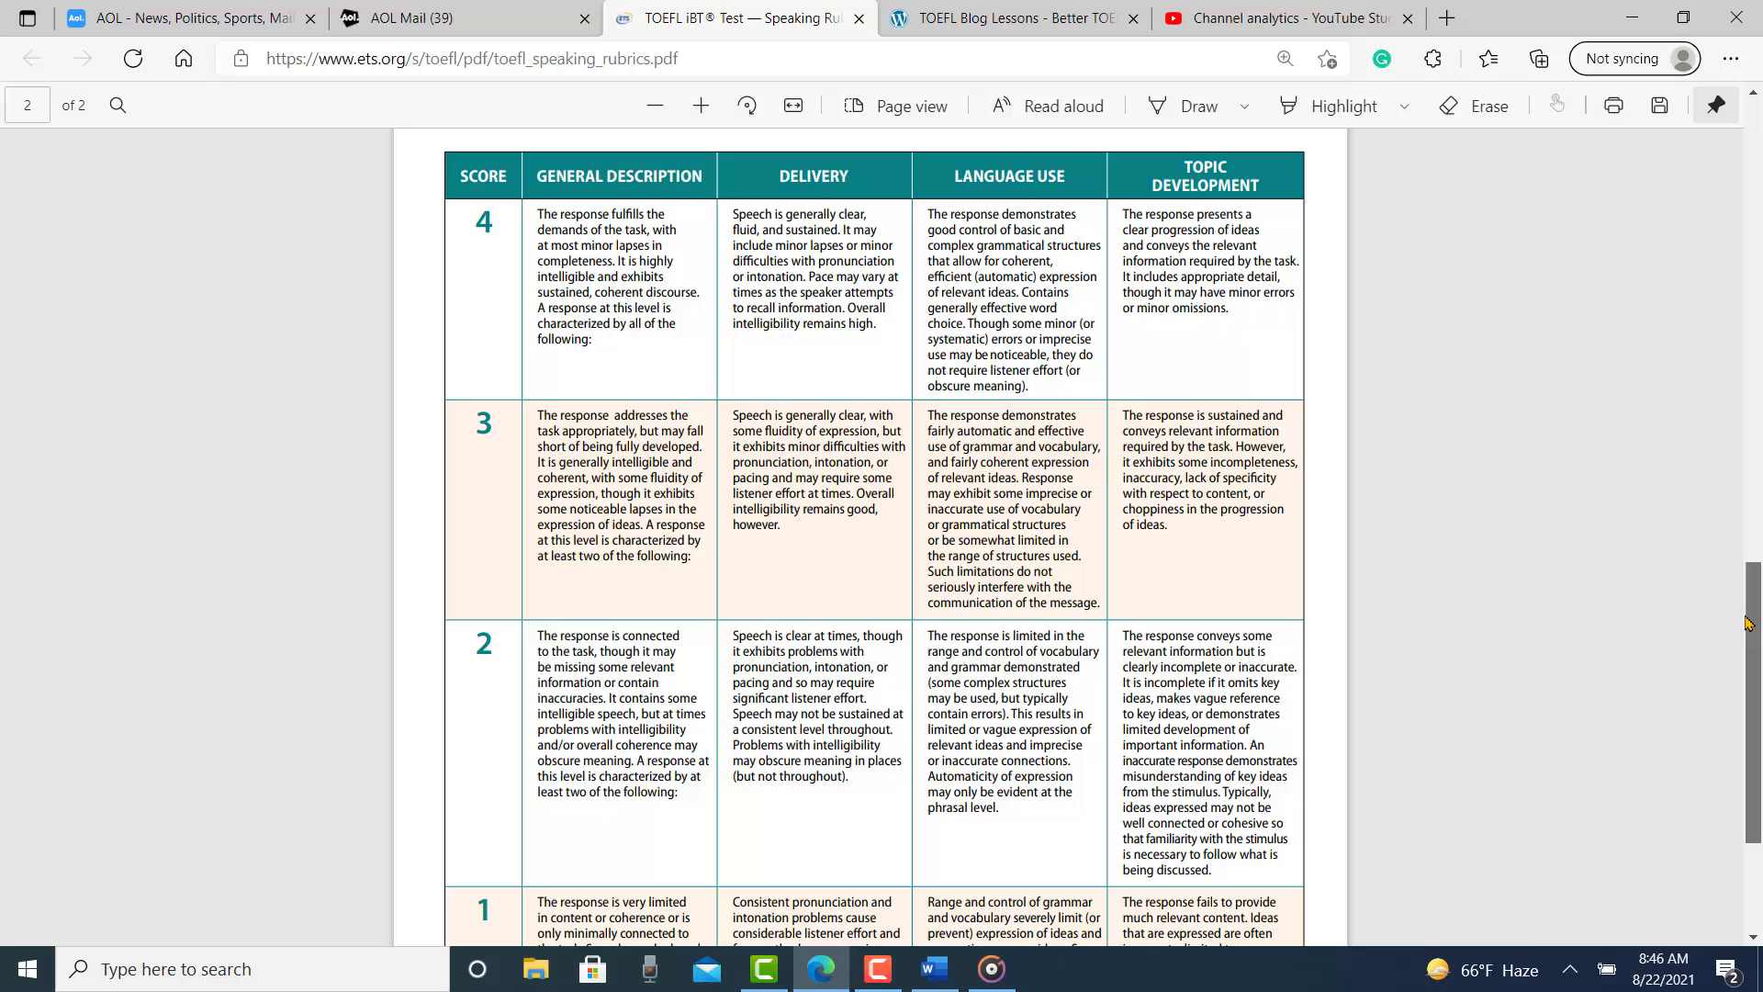
scroll(down, 3)
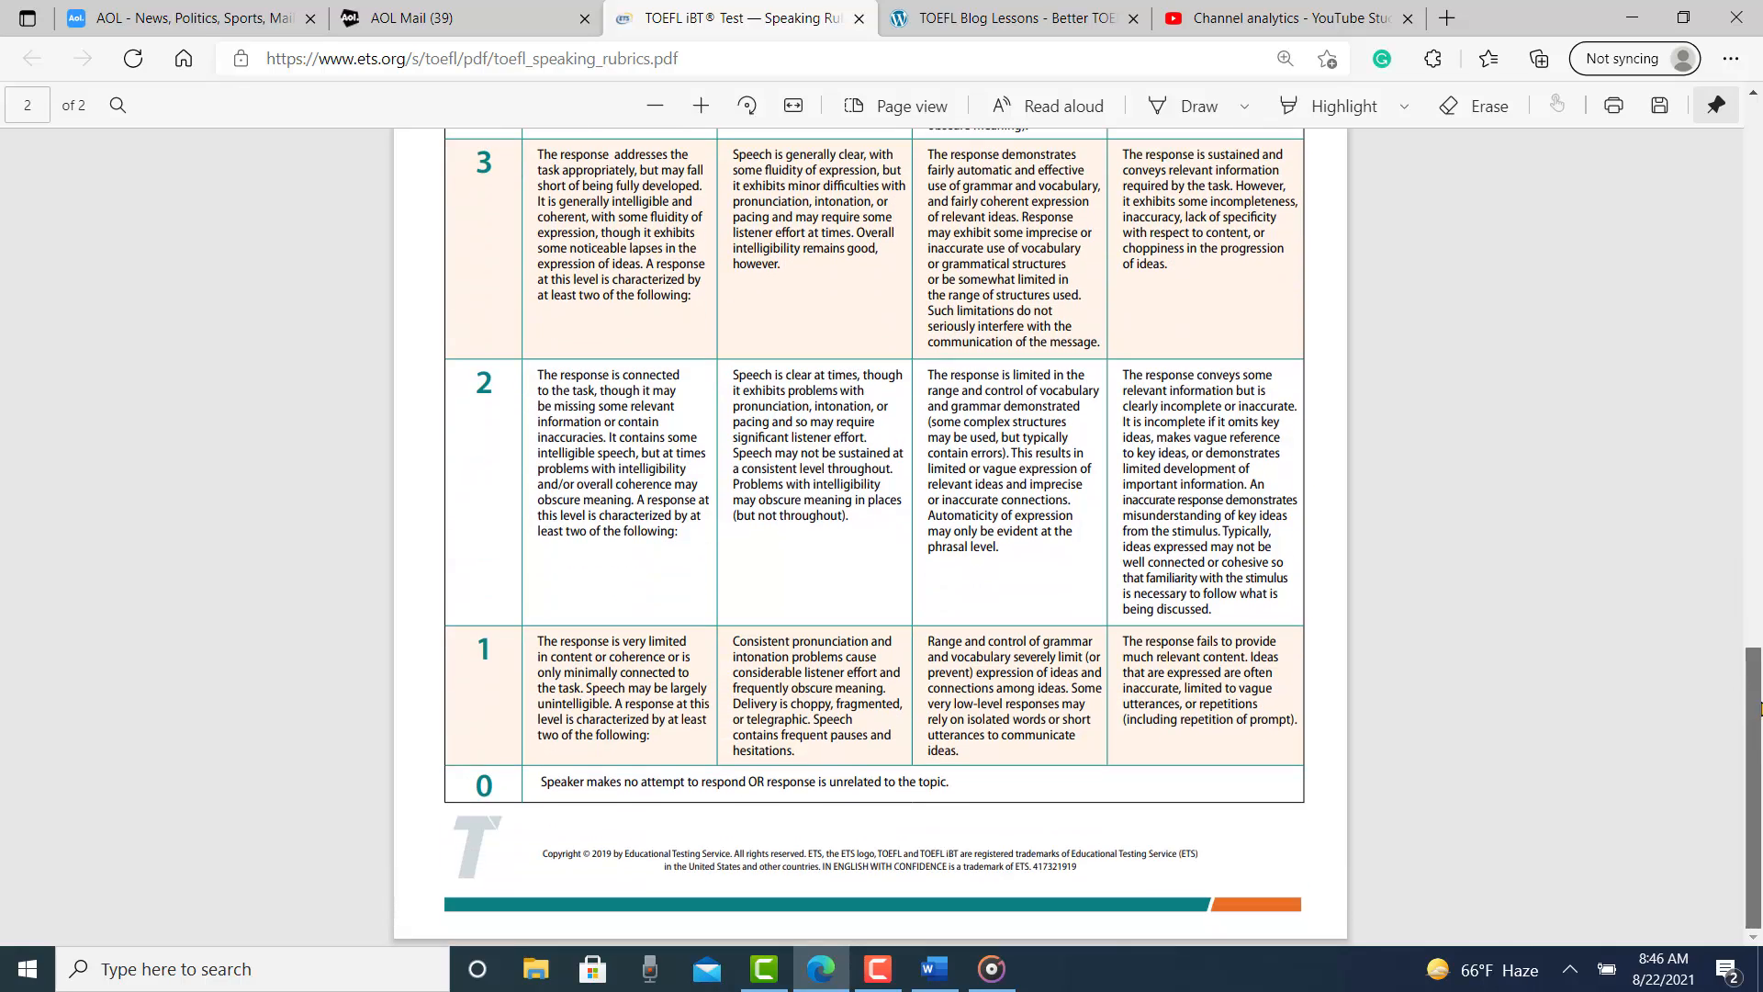